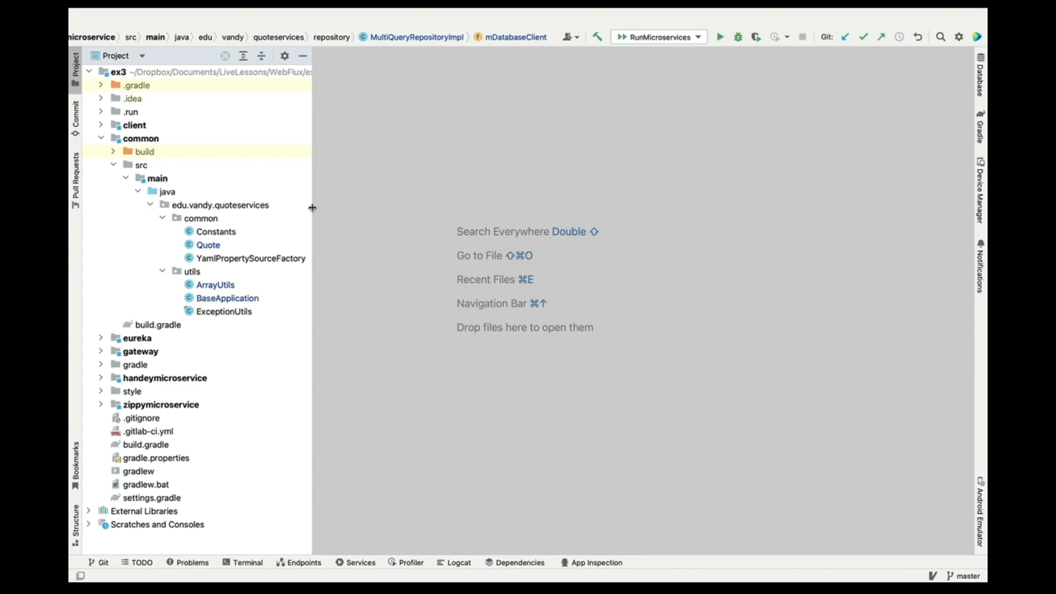
{"action": "mouse_move", "coordinate": [228, 252]}
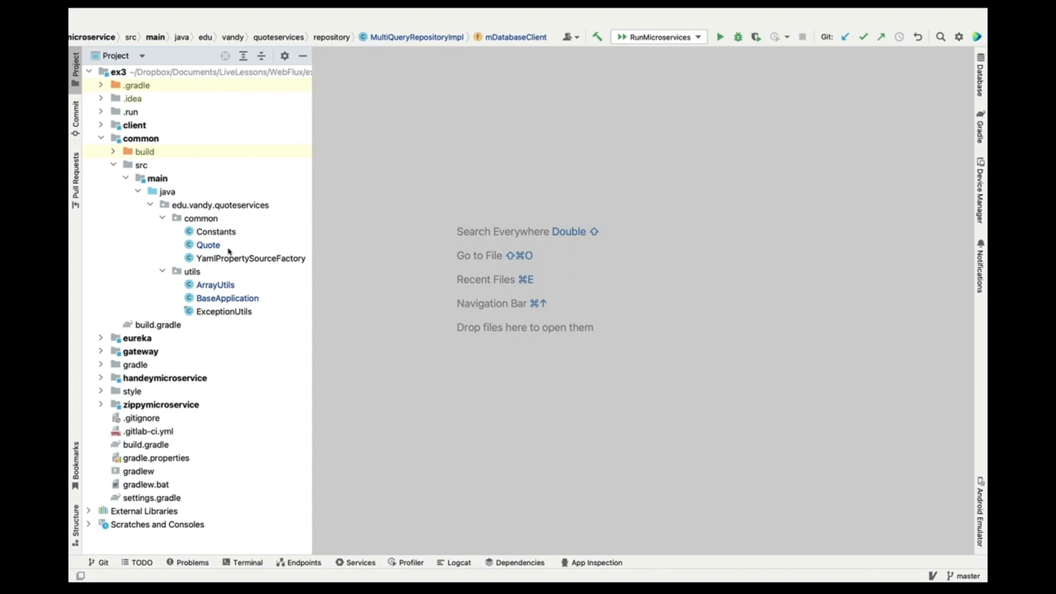
{"action": "mouse_move", "coordinate": [233, 297]}
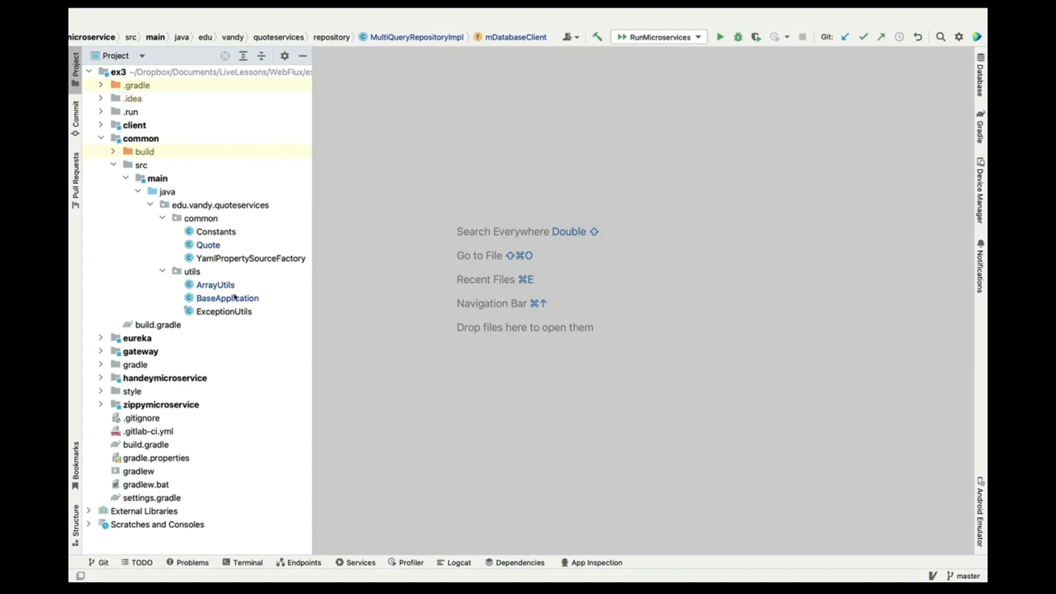
- Open BaseApplication and read through its run() method and the getName() helper
{"action": "double_click", "coordinate": [227, 298]}
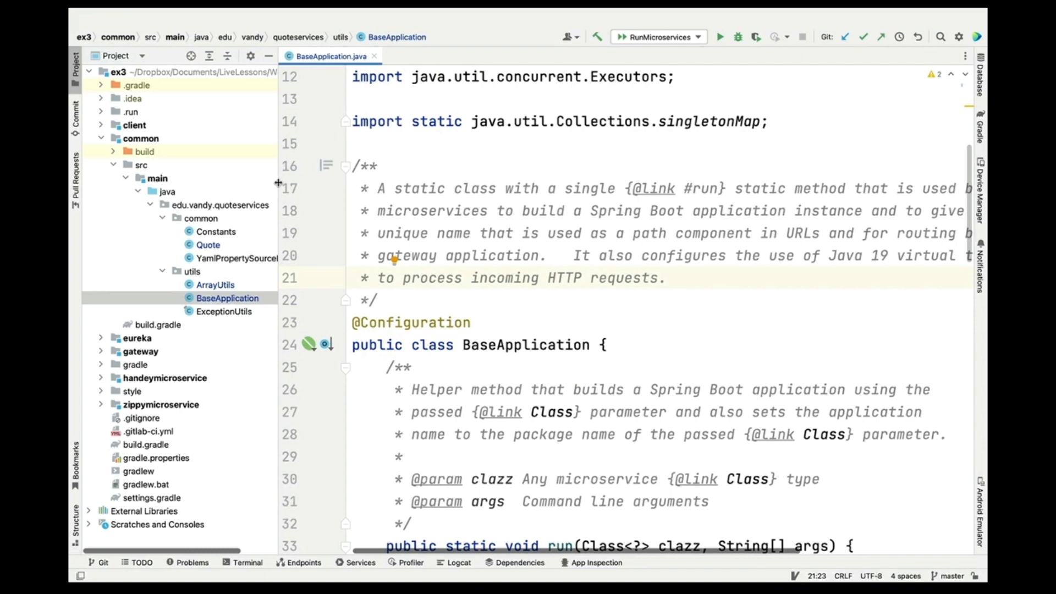
{"action": "scroll", "scroll_direction": "down", "scroll_amount": 3}
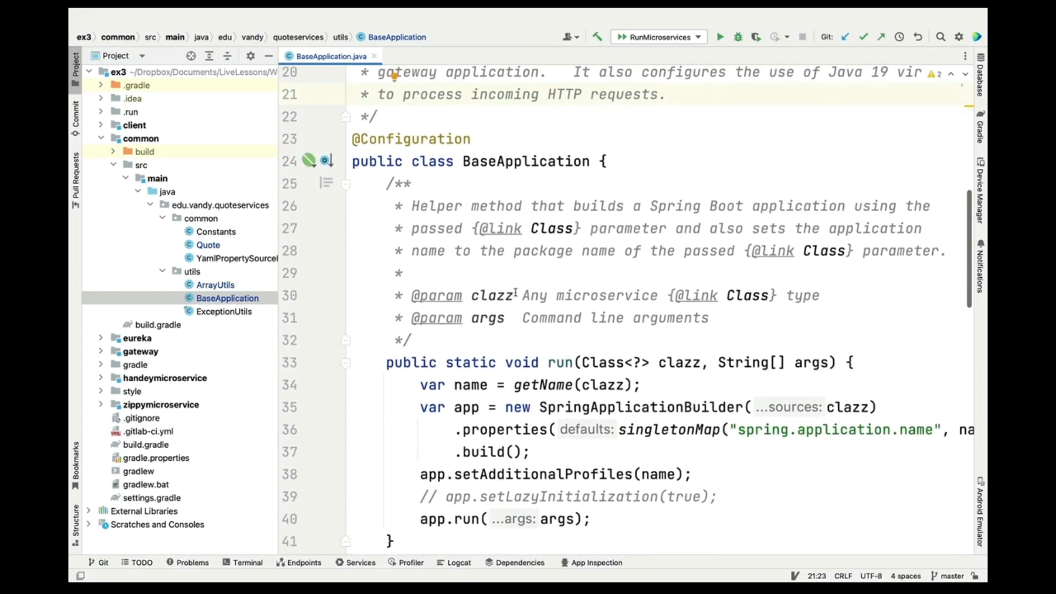
{"action": "scroll", "scroll_direction": "down", "scroll_amount": 3}
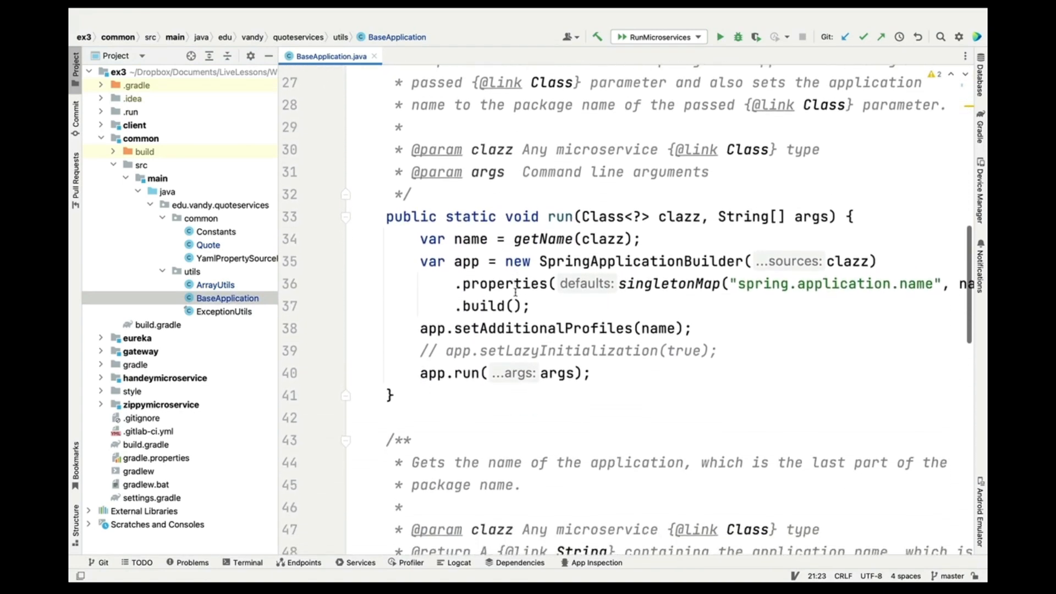
{"action": "double_click", "coordinate": [560, 217]}
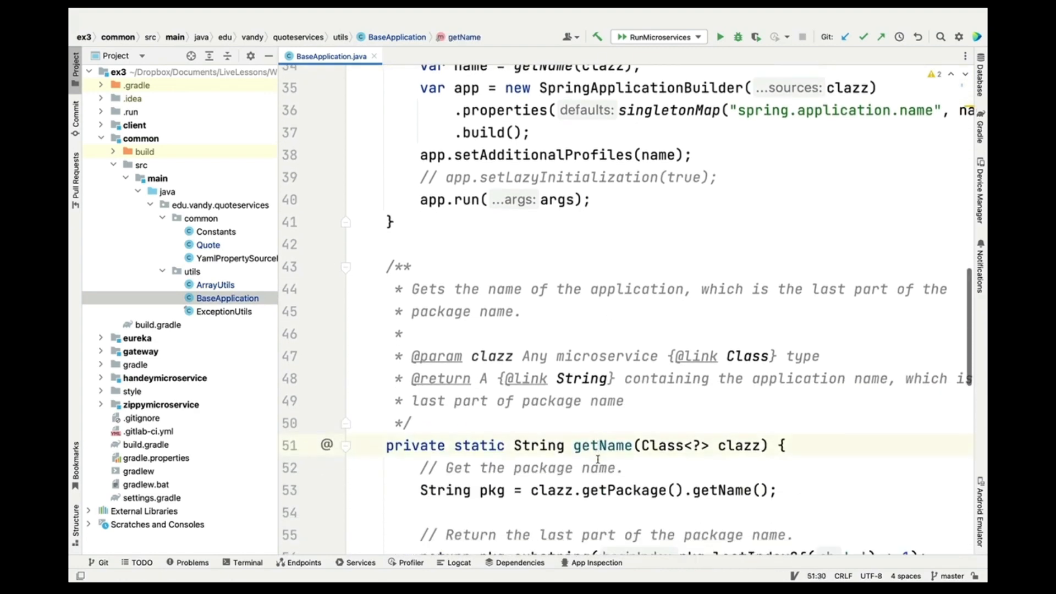
{"action": "scroll", "scroll_direction": "down", "scroll_amount": 3}
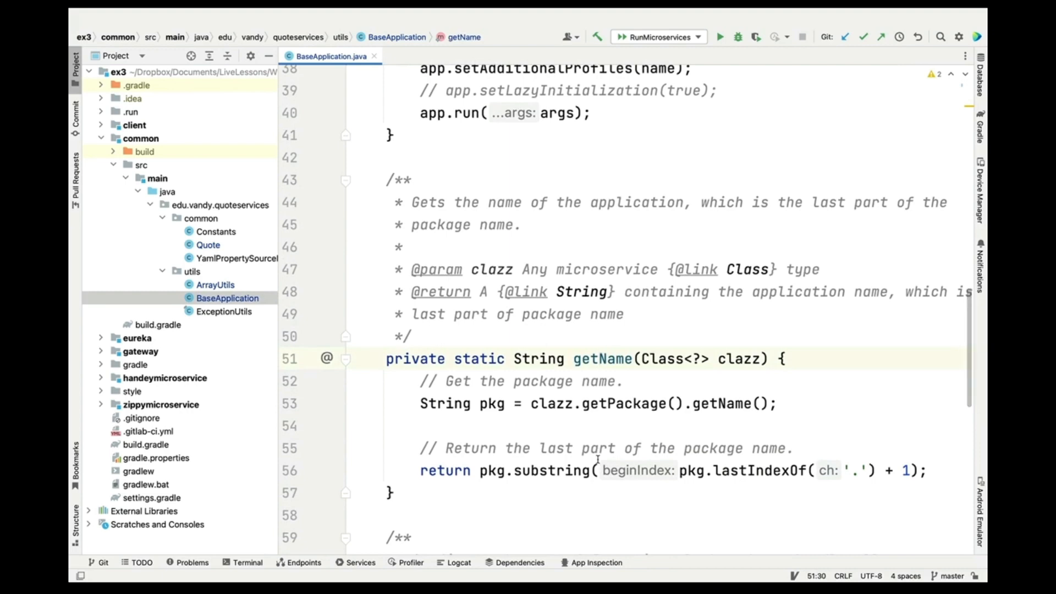
{"action": "scroll", "scroll_direction": "up", "scroll_amount": 3}
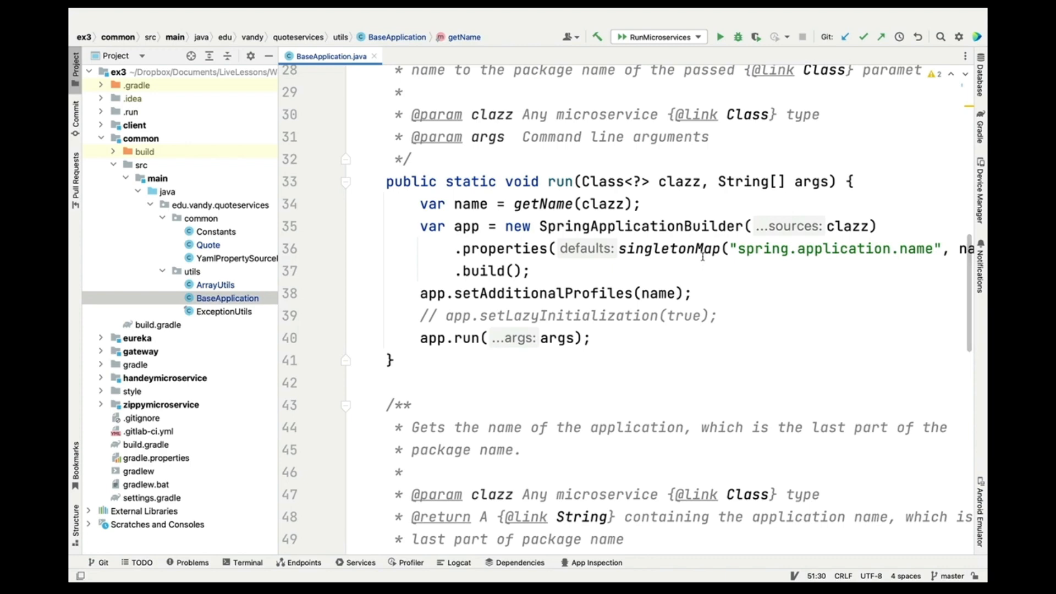
{"action": "scroll", "scroll_direction": "down", "scroll_amount": 3}
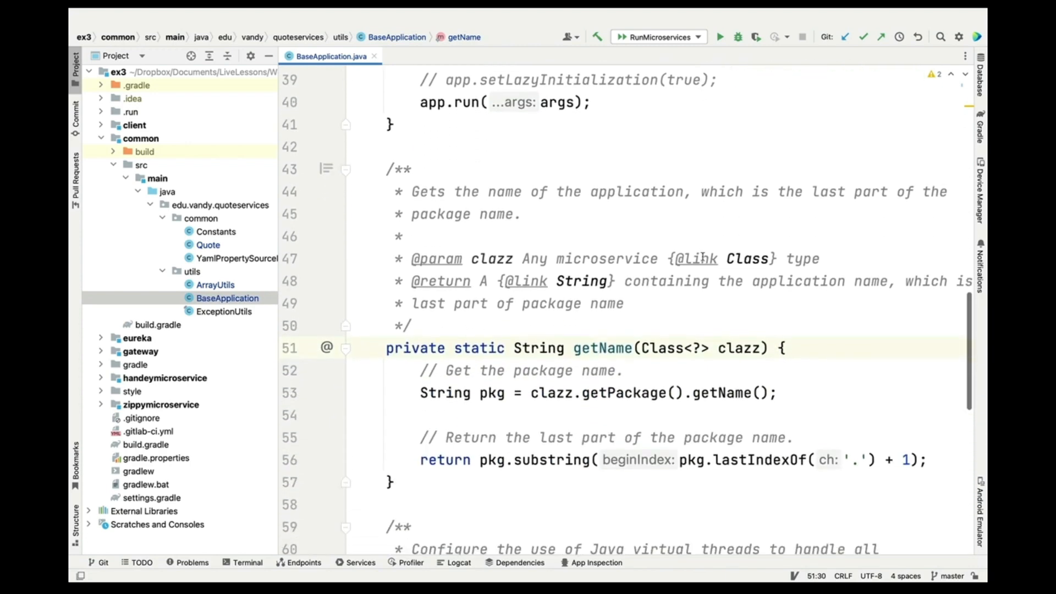
{"action": "scroll", "scroll_direction": "down", "scroll_amount": 3}
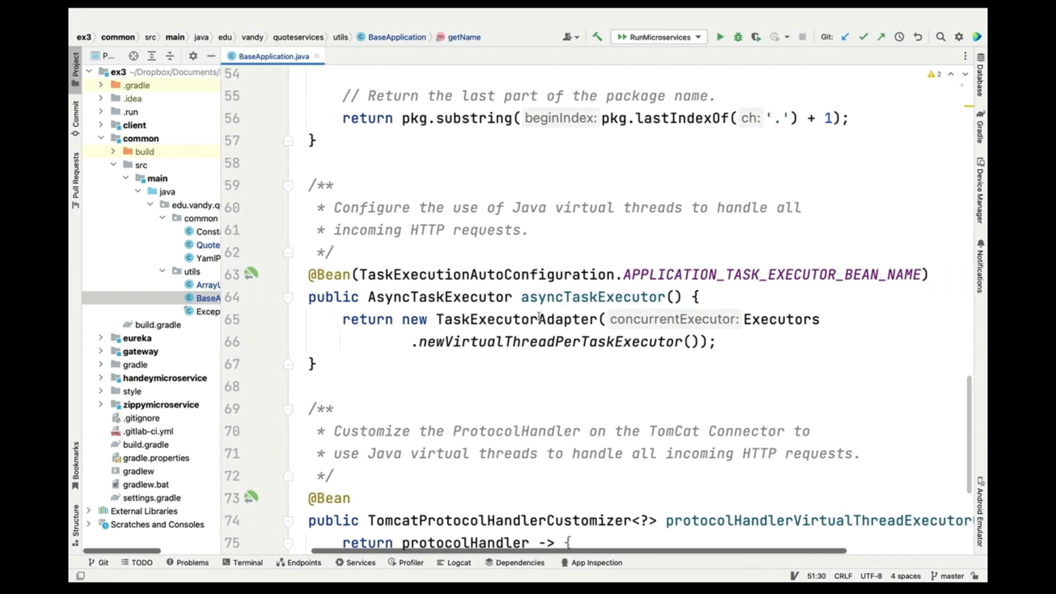
{"action": "scroll", "scroll_direction": "down", "scroll_amount": 3}
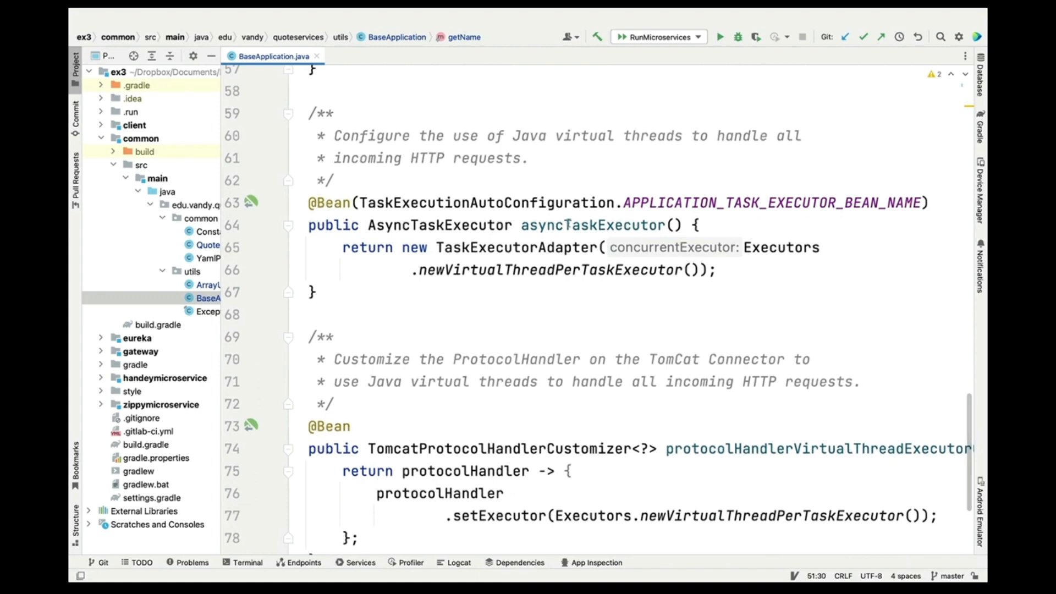
{"action": "double_click", "coordinate": [593, 225]}
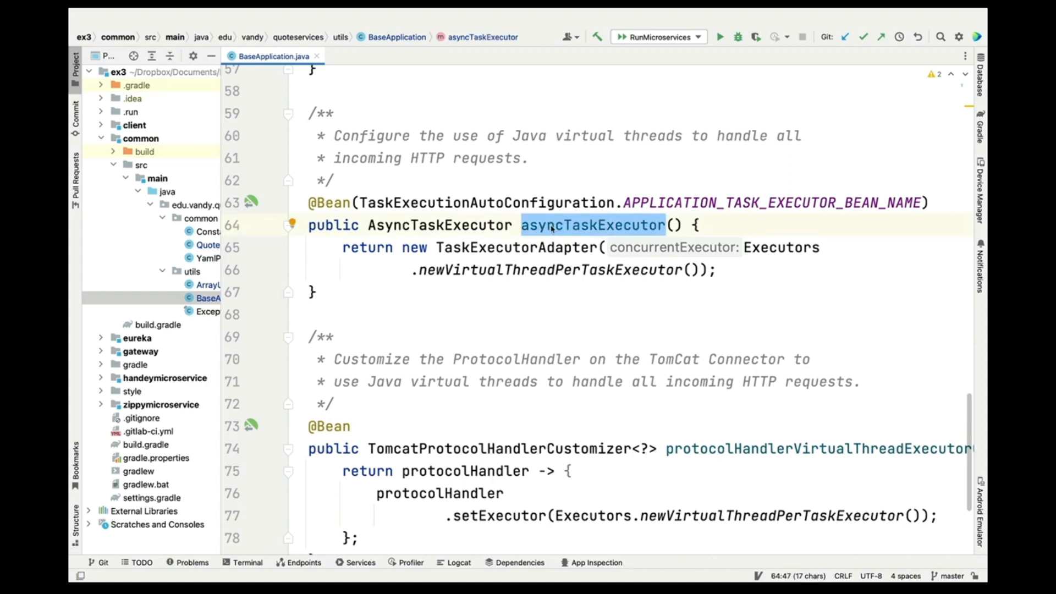
{"action": "mouse_move", "coordinate": [562, 264]}
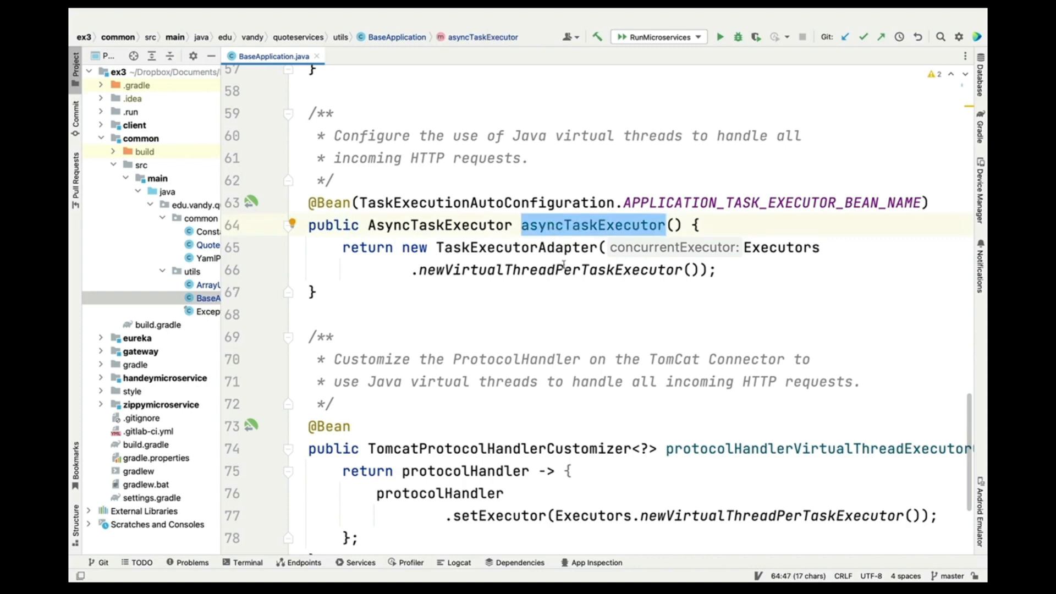
{"action": "double_click", "coordinate": [552, 270]}
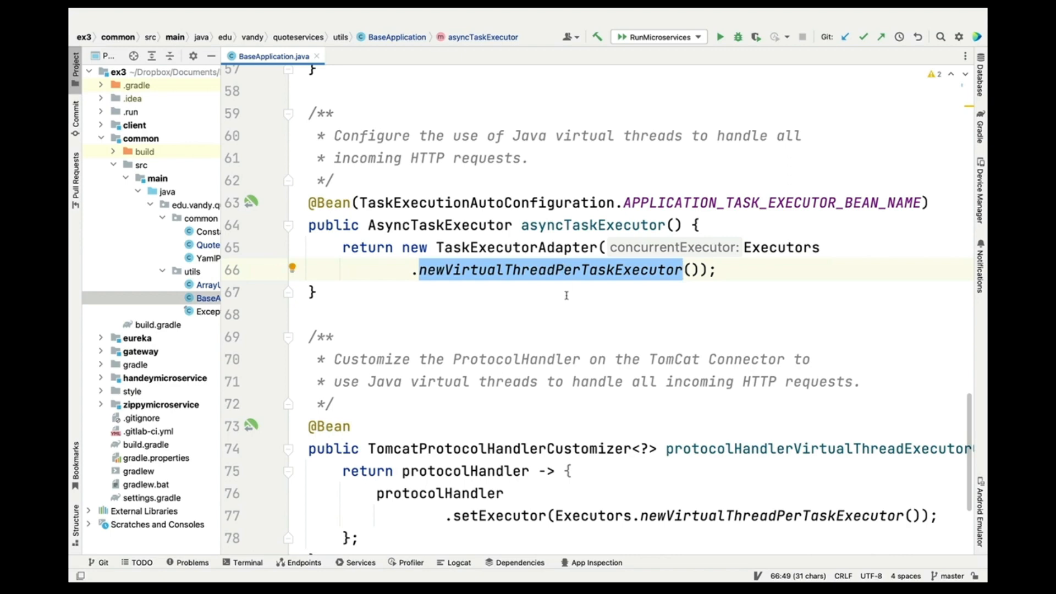
{"action": "scroll", "scroll_direction": "down", "scroll_amount": 3}
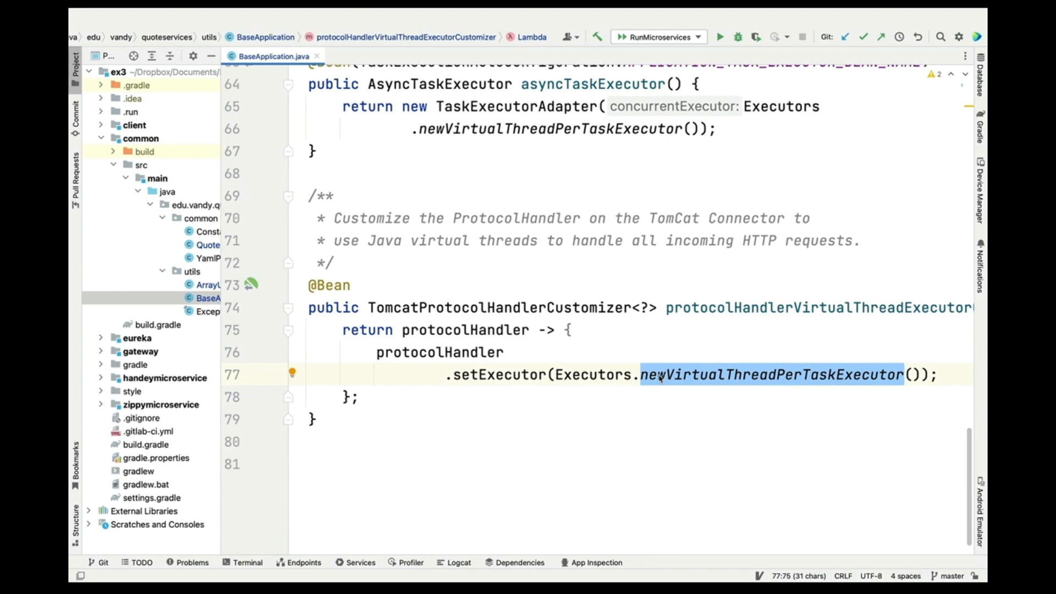
{"action": "mouse_move", "coordinate": [266, 172]}
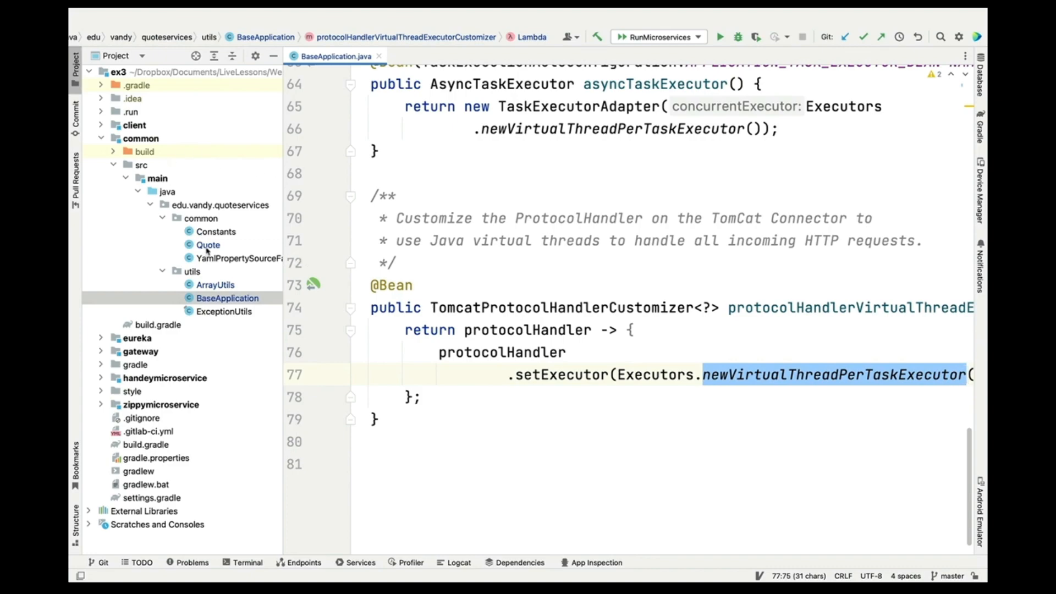
- Open Quote.java and point out its Comparable interface and Table annotation
{"action": "left_click", "coordinate": [208, 244]}
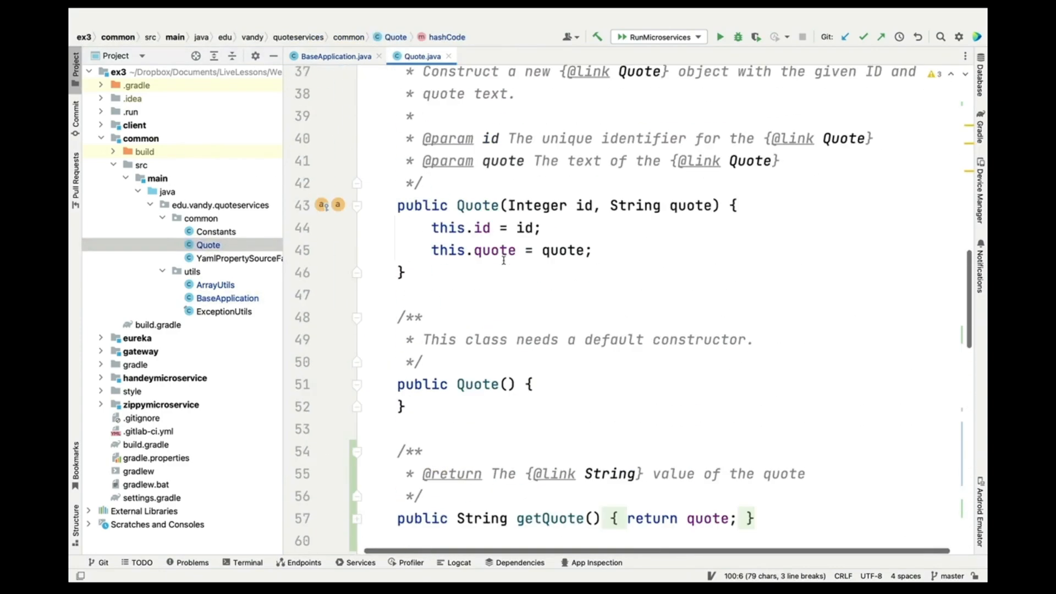
{"action": "scroll", "scroll_direction": "up", "scroll_amount": 3}
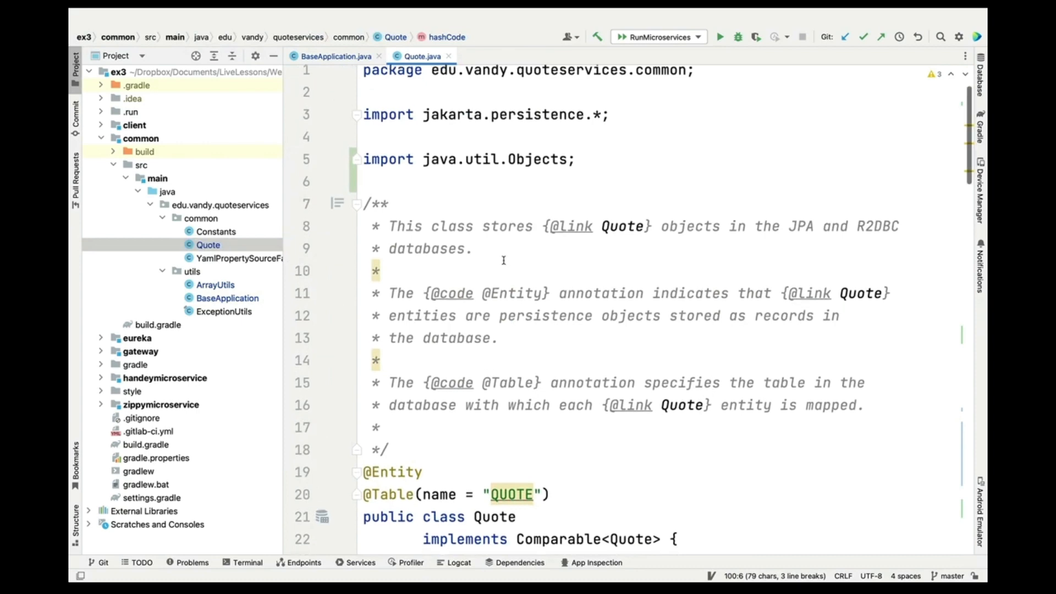
{"action": "scroll", "scroll_direction": "down", "scroll_amount": 3}
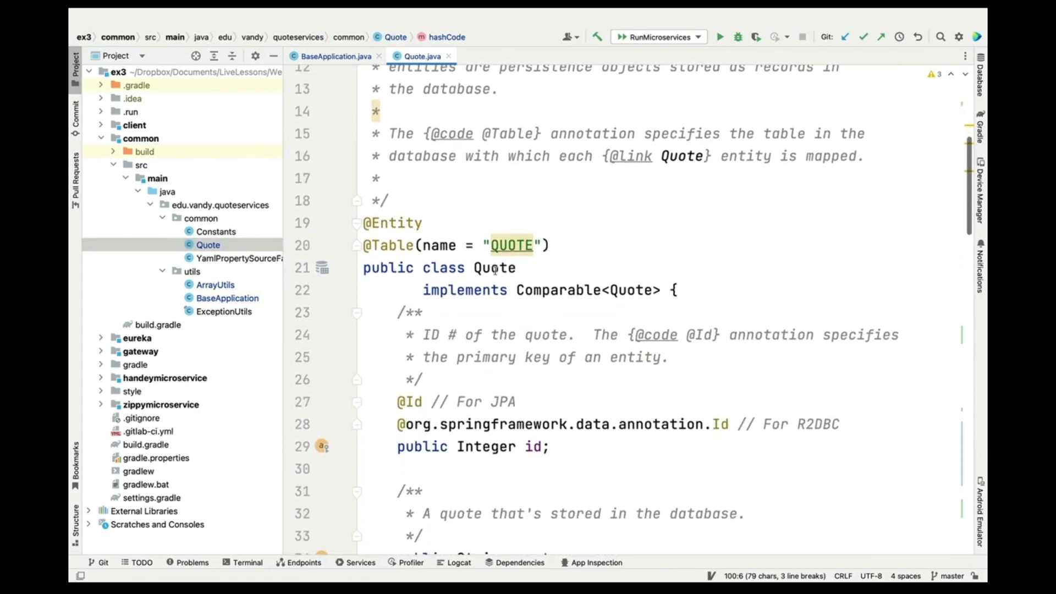
{"action": "left_click", "coordinate": [559, 290]}
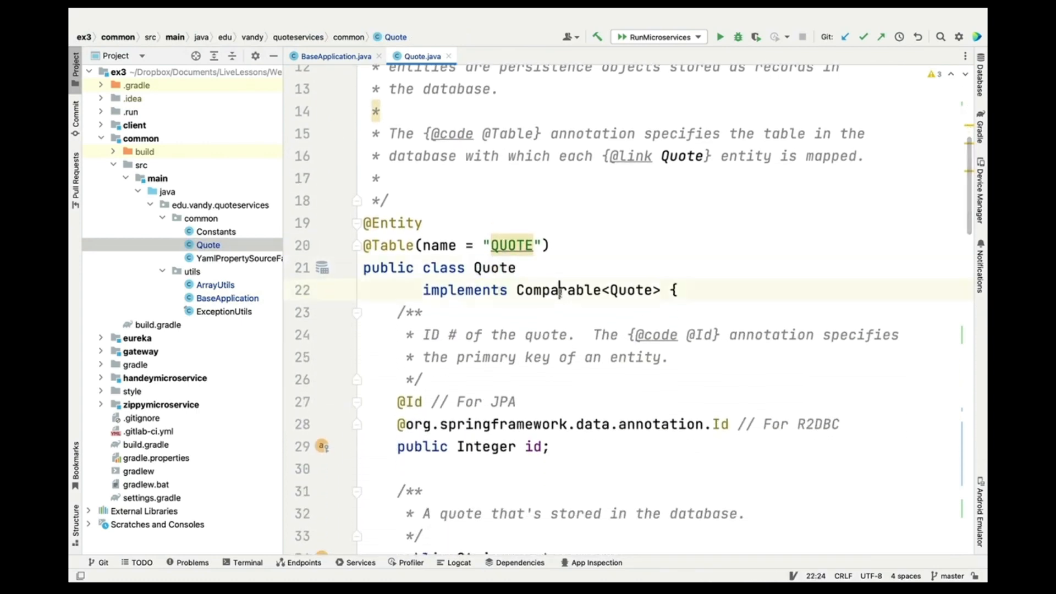
{"action": "left_click", "coordinate": [408, 245]}
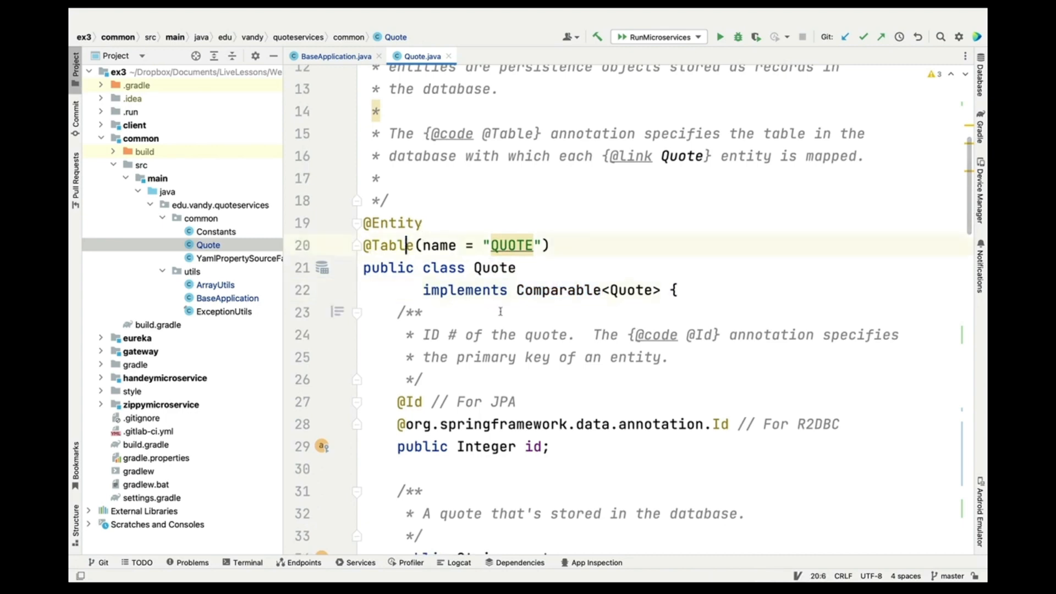
- Highlight Quote's R2DBC Id annotation and the quote field name
{"action": "scroll", "scroll_direction": "down", "scroll_amount": 3}
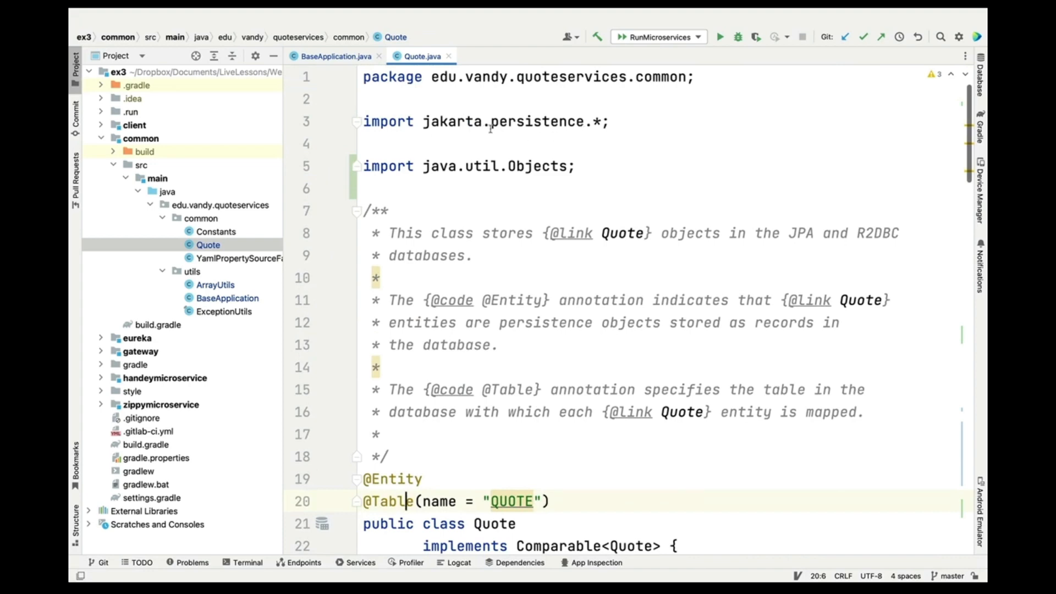
{"action": "scroll", "scroll_direction": "down", "scroll_amount": 3}
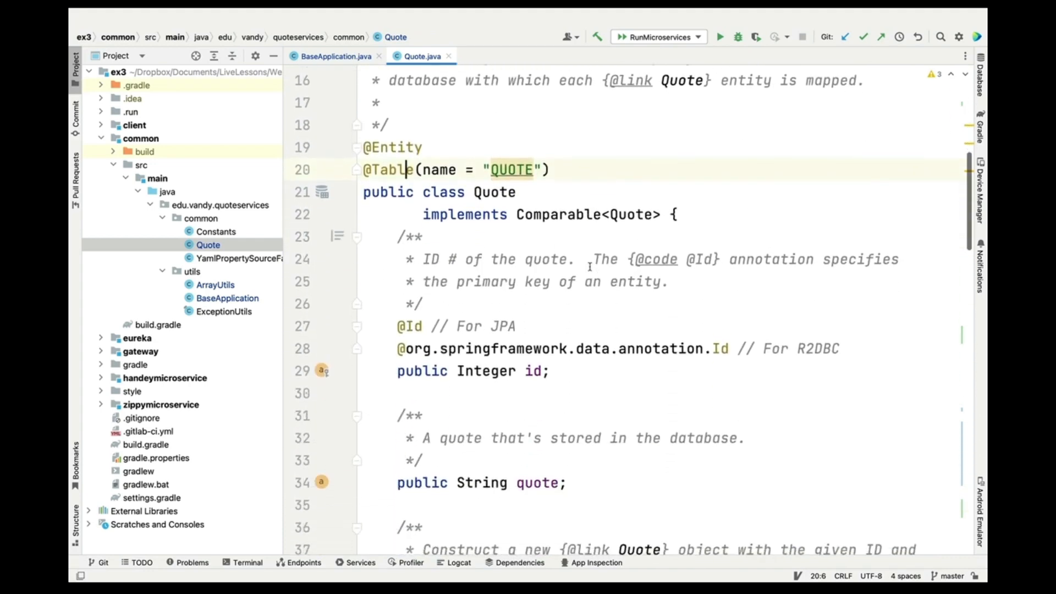
{"action": "scroll", "scroll_direction": "down", "scroll_amount": 3}
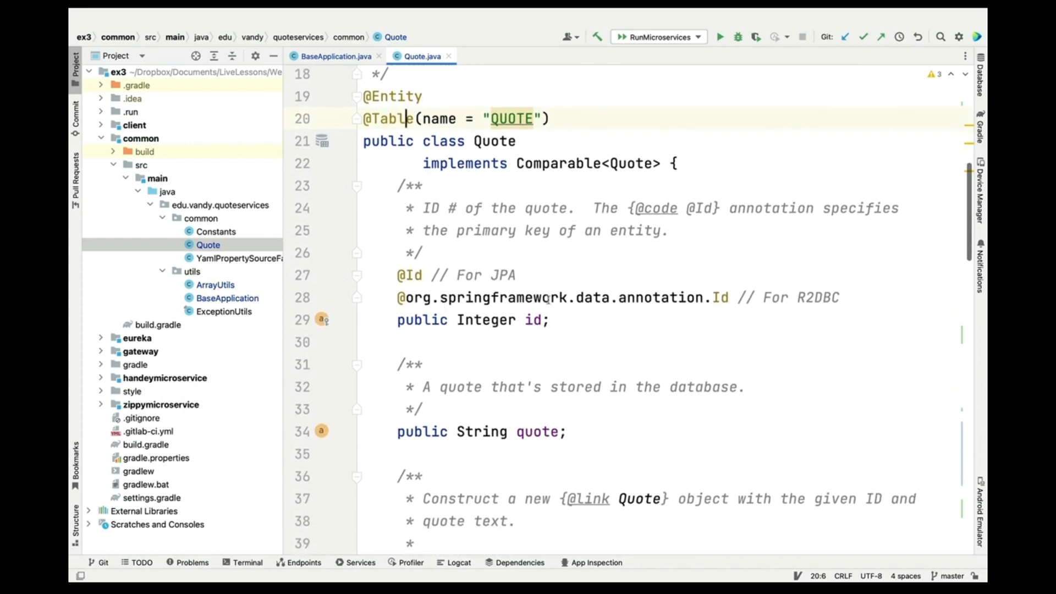
{"action": "double_click", "coordinate": [566, 298]}
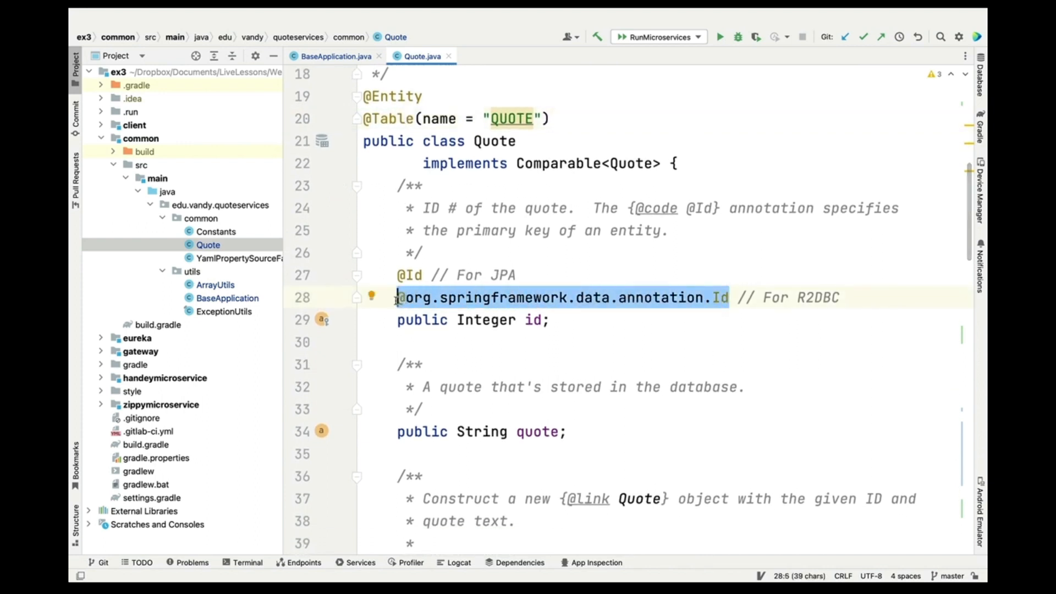
{"action": "scroll", "scroll_direction": "down", "scroll_amount": 3}
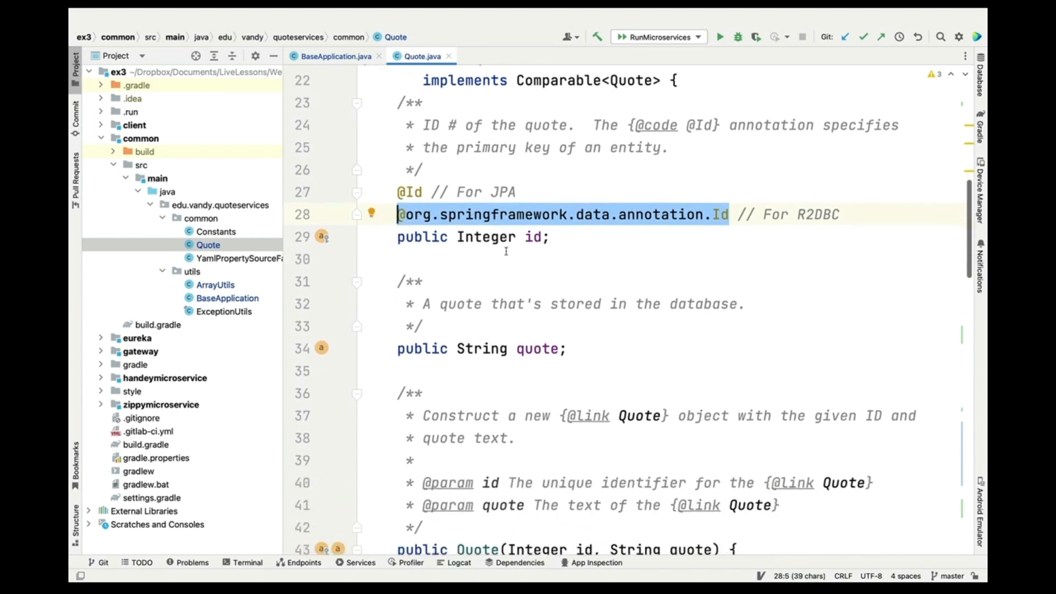
{"action": "double_click", "coordinate": [537, 269]}
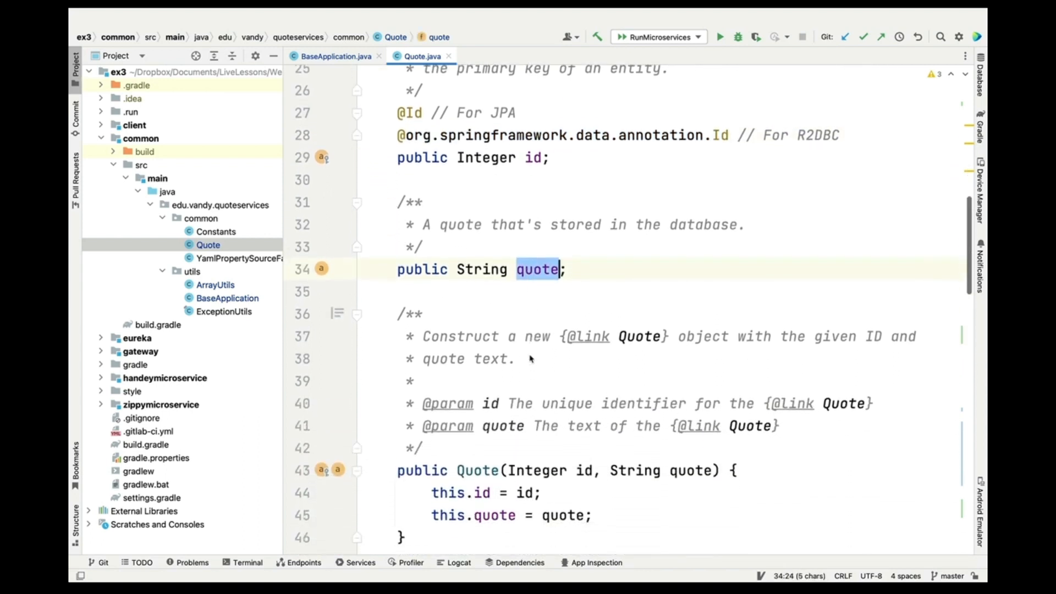
{"action": "scroll", "scroll_direction": "down", "scroll_amount": 3}
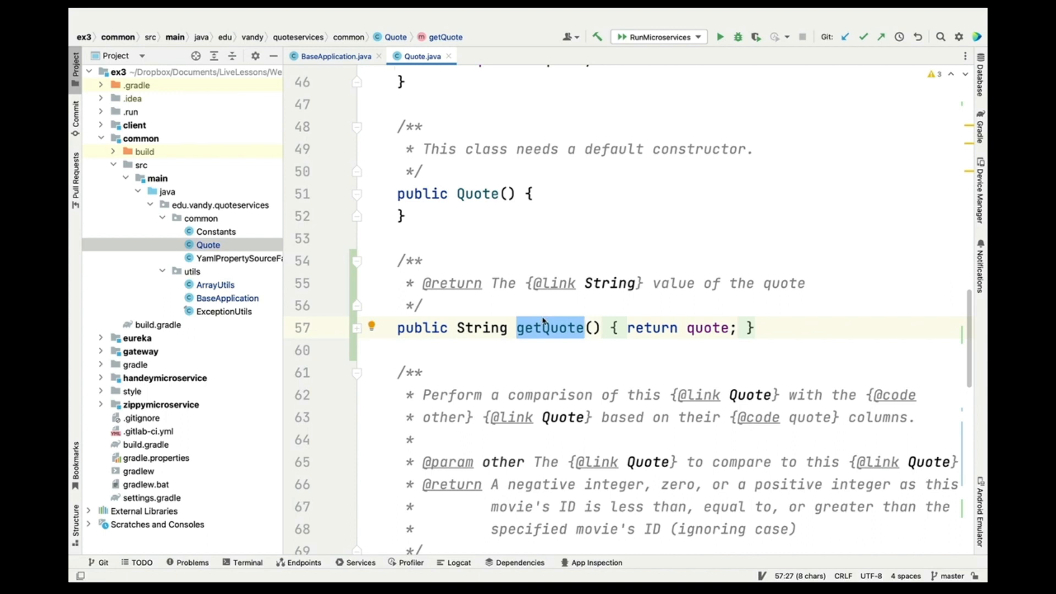
- Review Quote's equals instanceof check and Objects.hash in hashCode, then open ArrayUtils
{"action": "scroll", "scroll_direction": "down", "scroll_amount": 3}
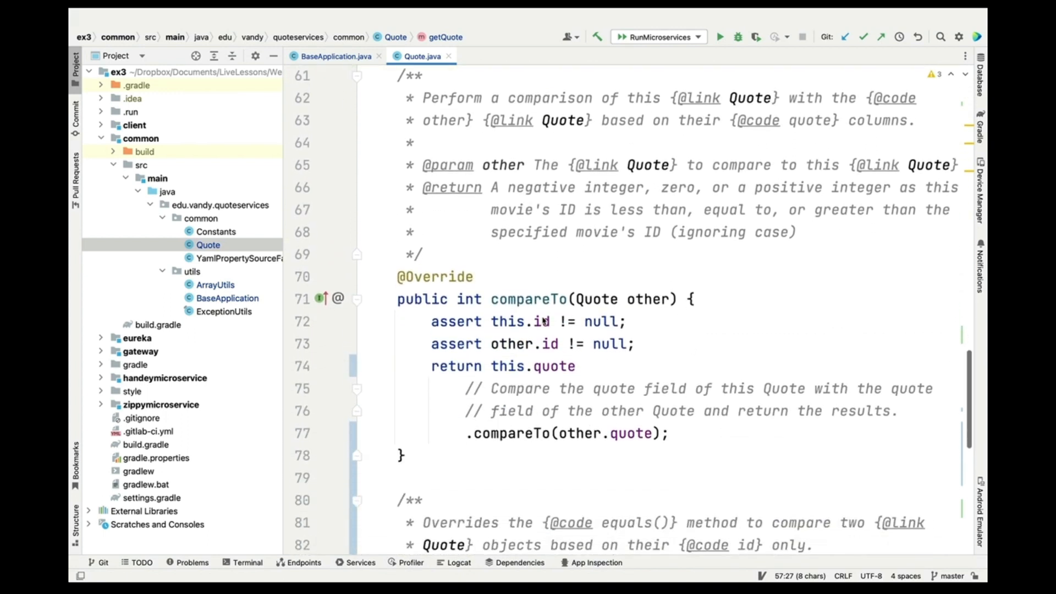
{"action": "scroll", "scroll_direction": "down", "scroll_amount": 3}
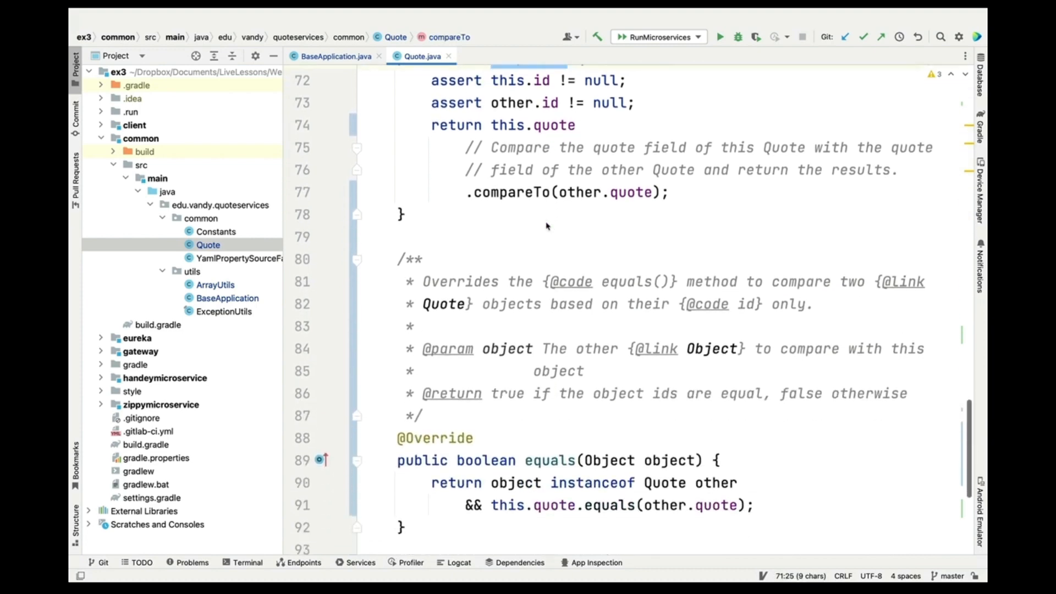
{"action": "double_click", "coordinate": [549, 231]}
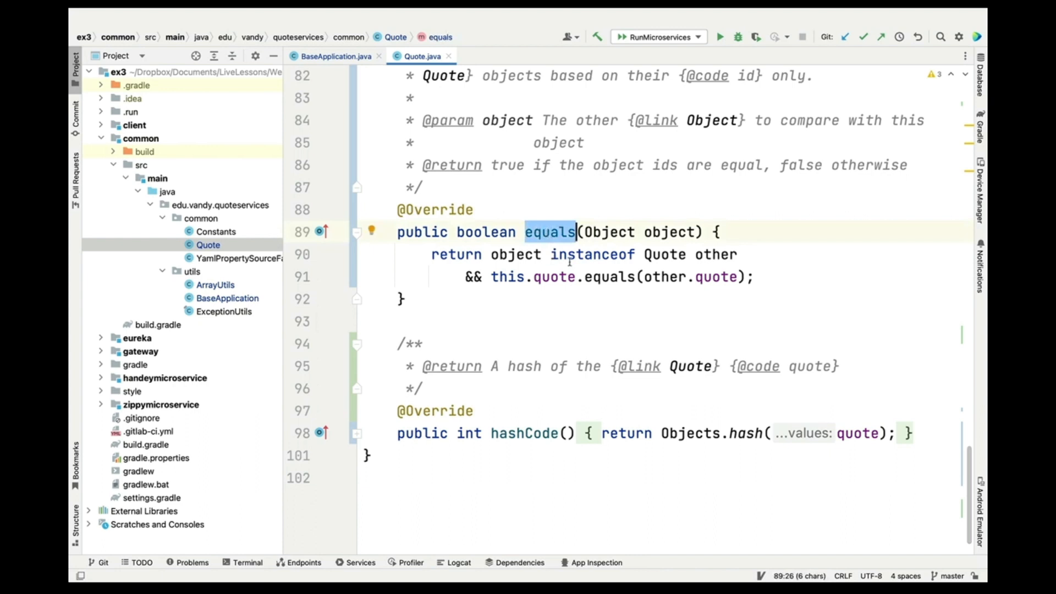
{"action": "left_click", "coordinate": [606, 255]}
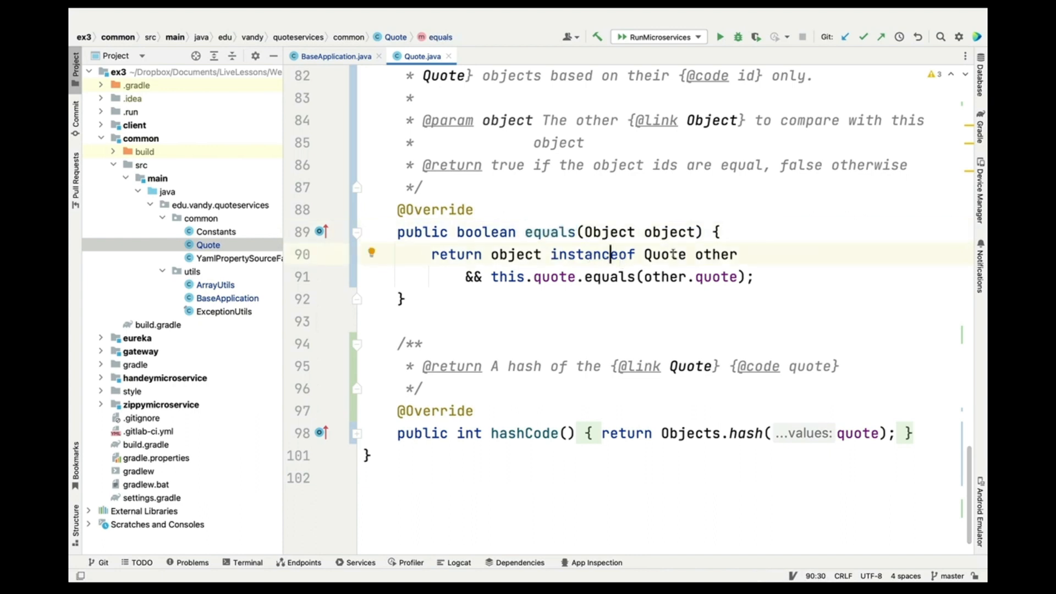
{"action": "scroll", "scroll_direction": "up", "scroll_amount": 3}
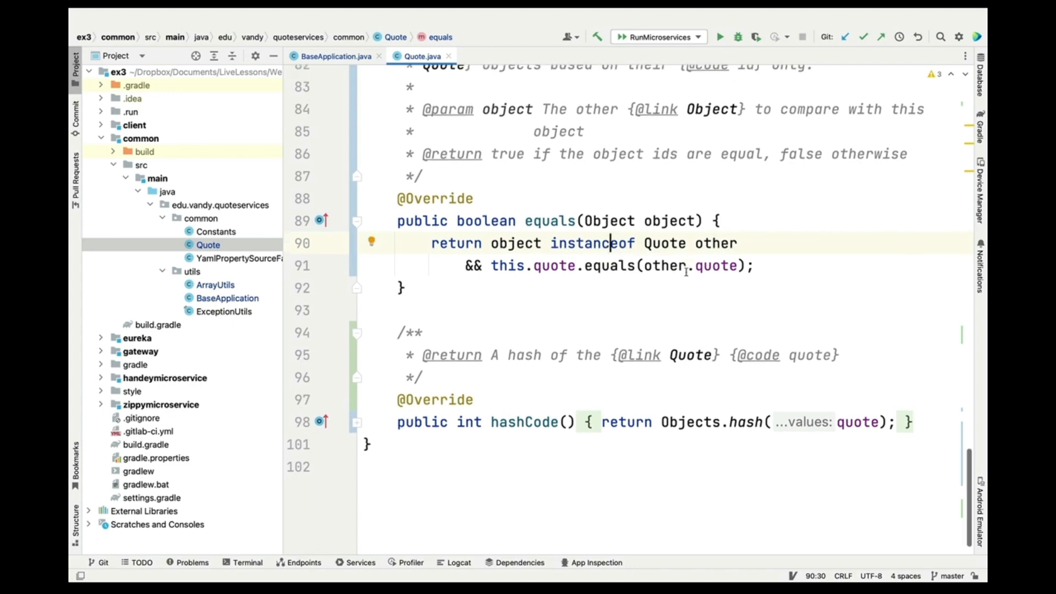
{"action": "double_click", "coordinate": [744, 387]}
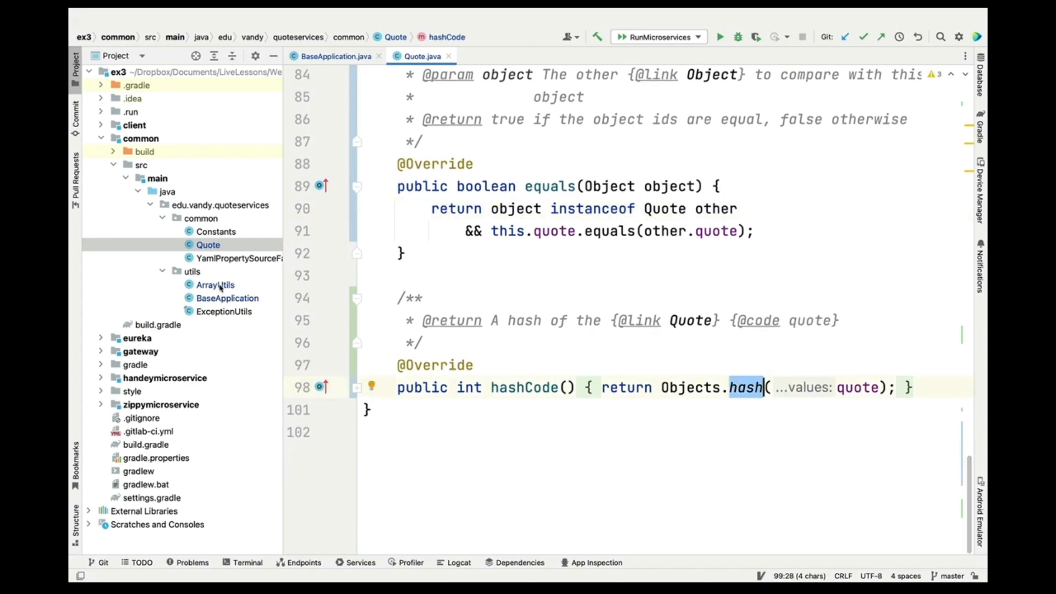
{"action": "left_click", "coordinate": [215, 285]}
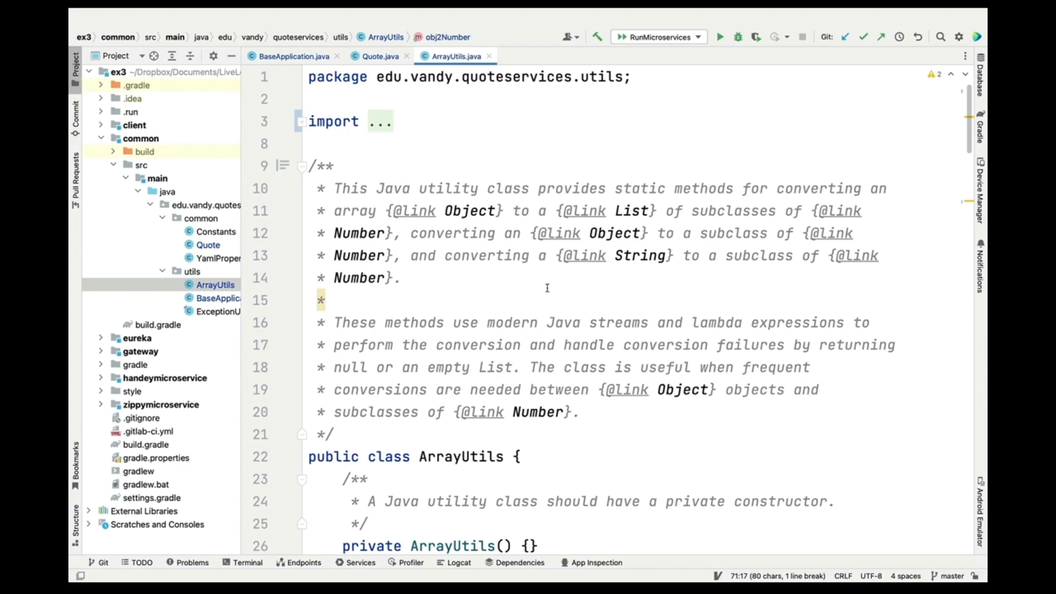
- Walk through obj2List's array-to-stream and toString steps, then jump to convertToNumber's declaration
{"action": "scroll", "scroll_direction": "down", "scroll_amount": 3}
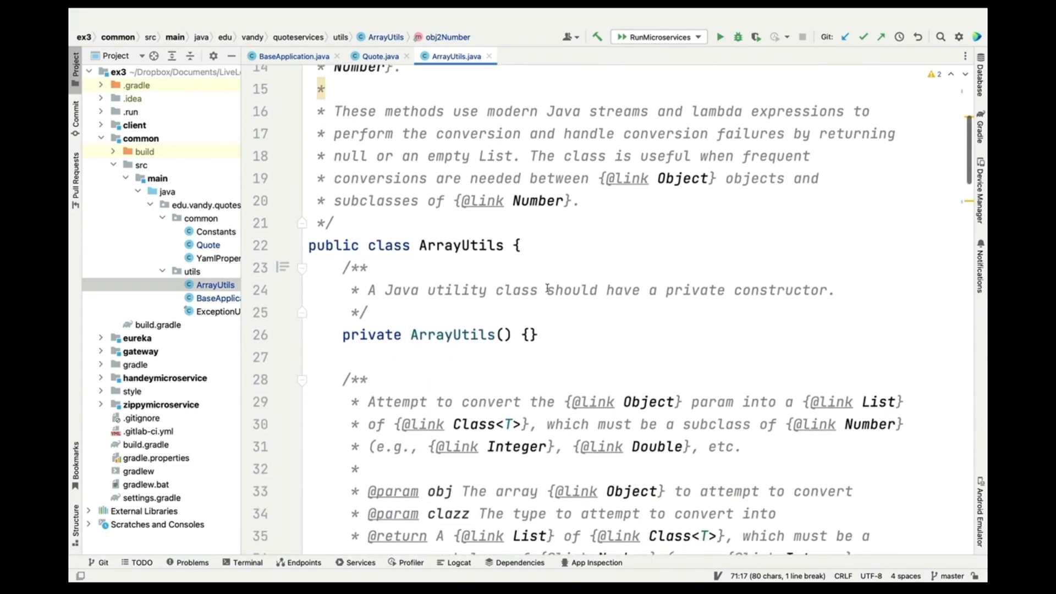
{"action": "scroll", "scroll_direction": "down", "scroll_amount": 3}
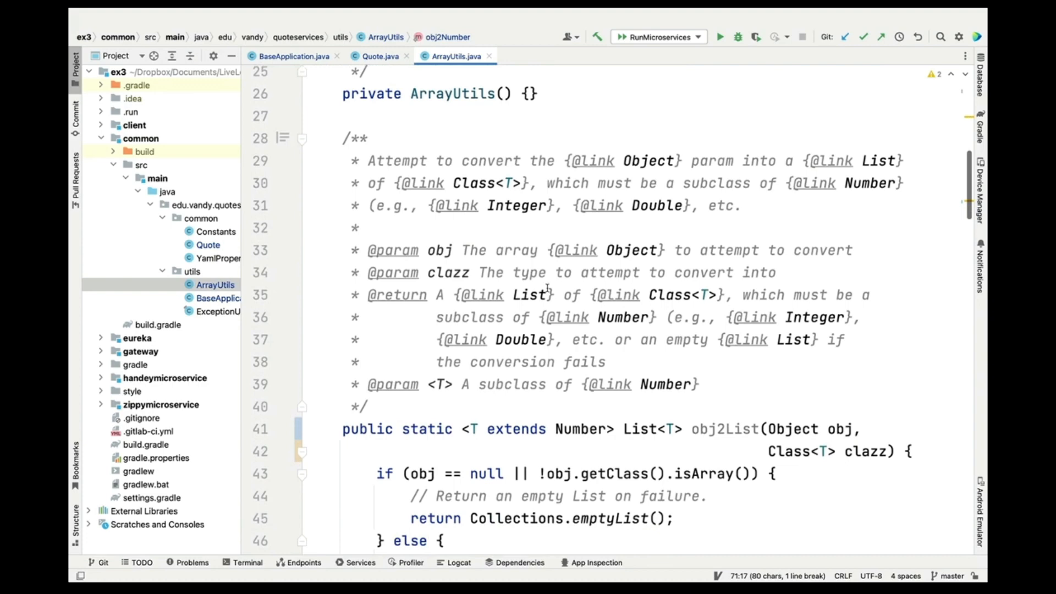
{"action": "scroll", "scroll_direction": "down", "scroll_amount": 3}
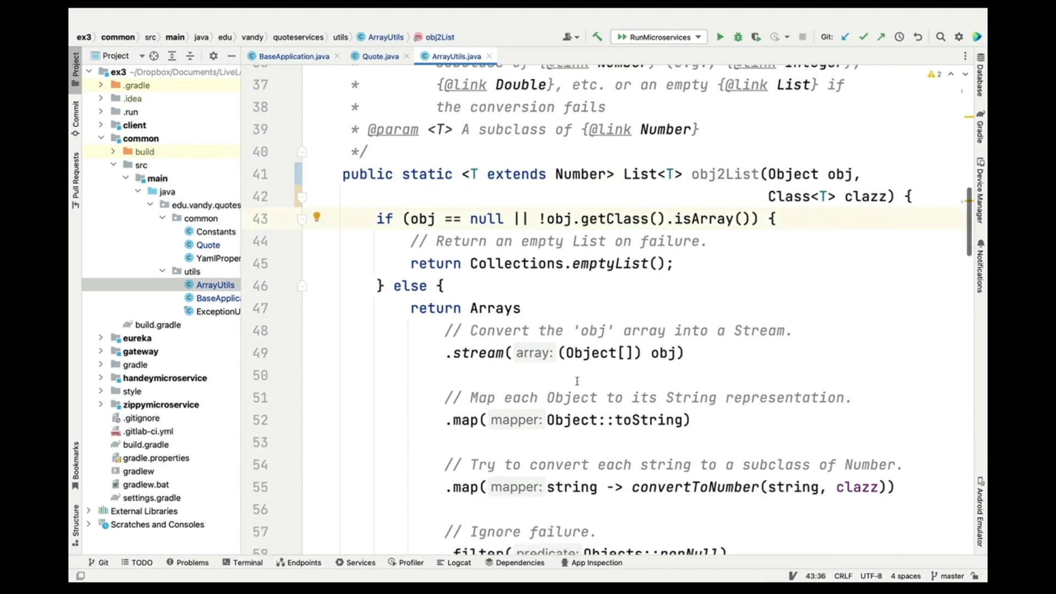
{"action": "left_click", "coordinate": [633, 337]}
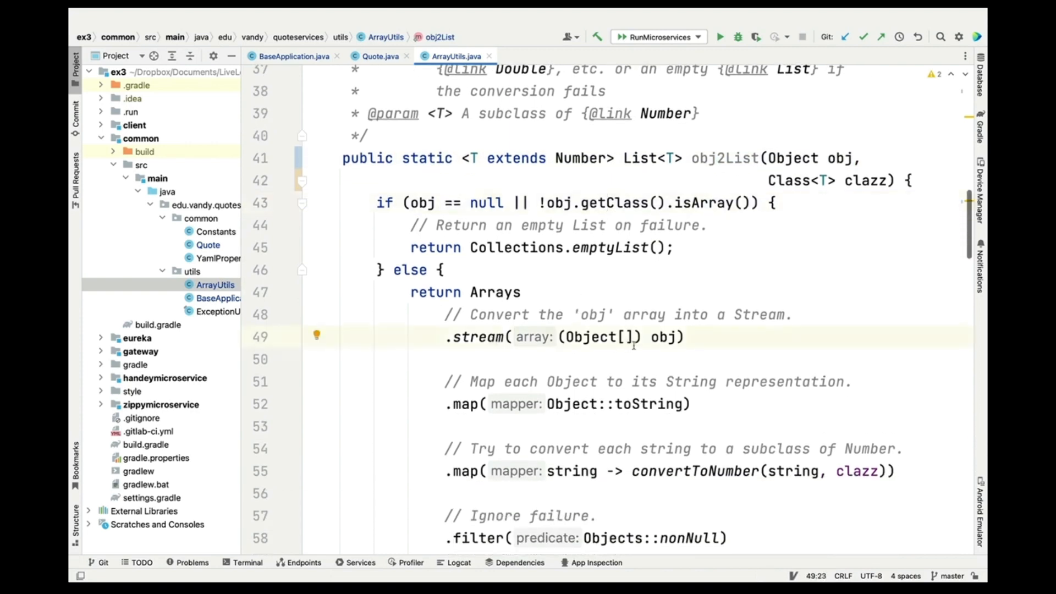
{"action": "scroll", "scroll_direction": "down", "scroll_amount": 3}
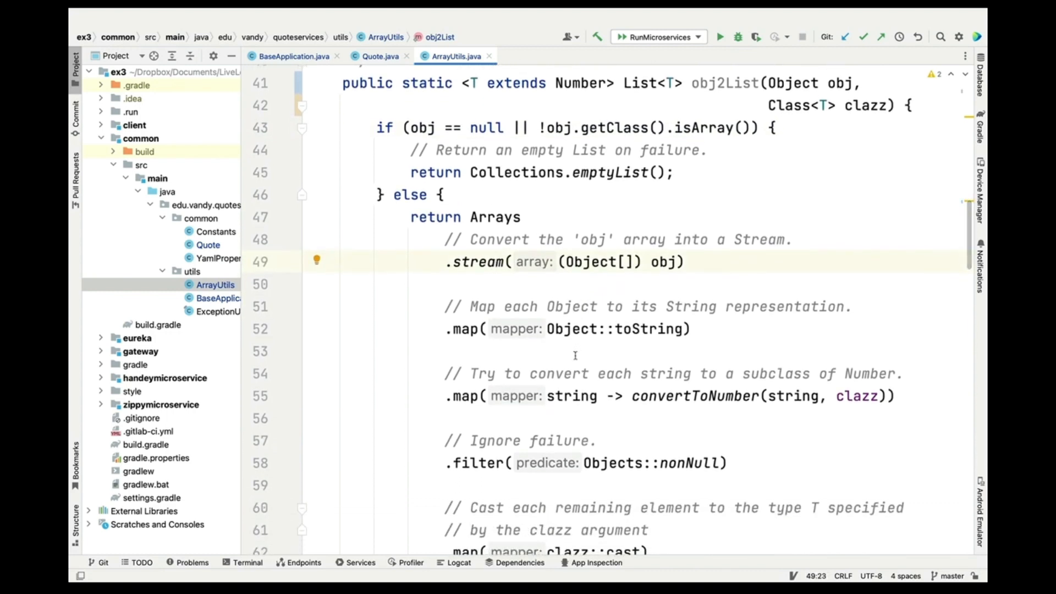
{"action": "double_click", "coordinate": [648, 329]}
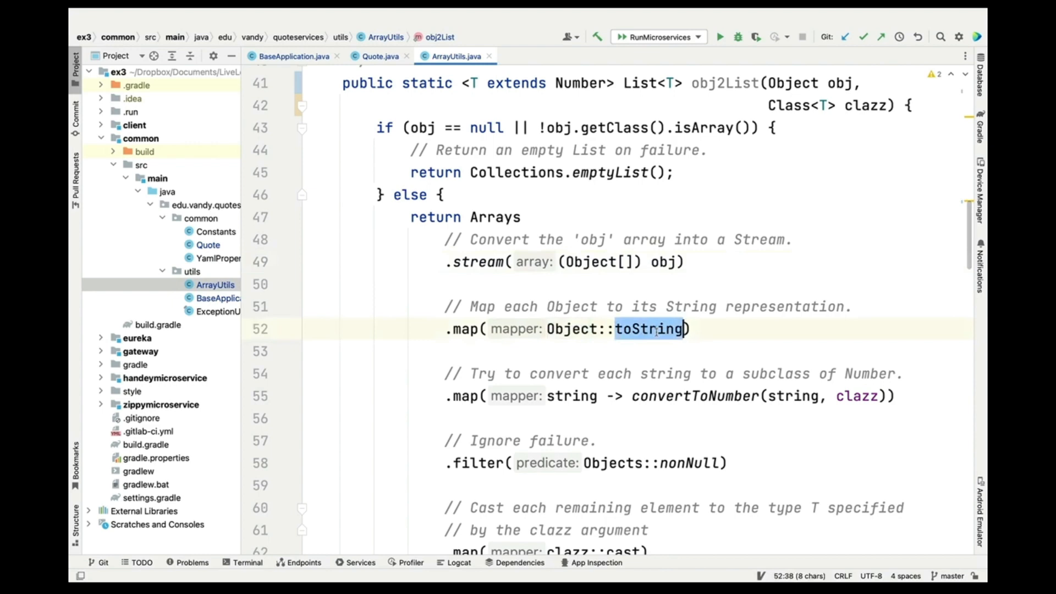
{"action": "scroll", "scroll_direction": "down", "scroll_amount": 3}
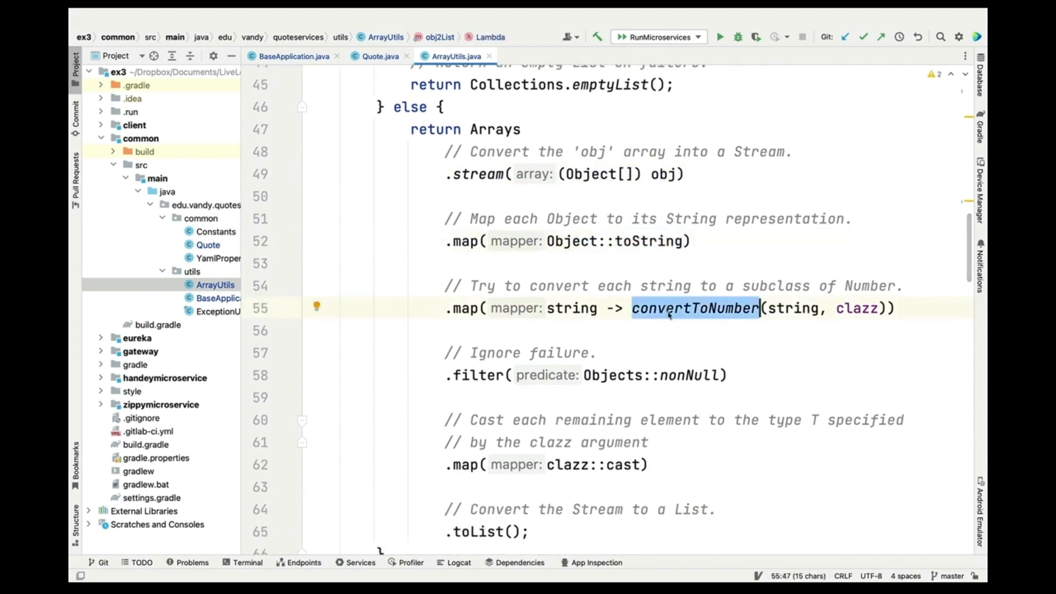
{"action": "left_click", "coordinate": [696, 308]}
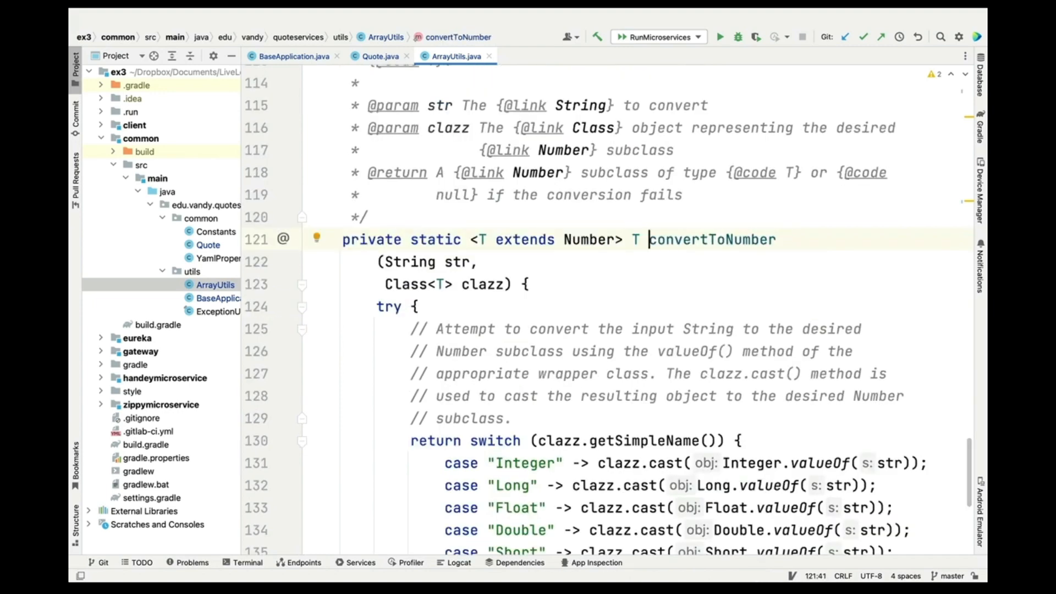
{"action": "scroll", "scroll_direction": "down", "scroll_amount": 3}
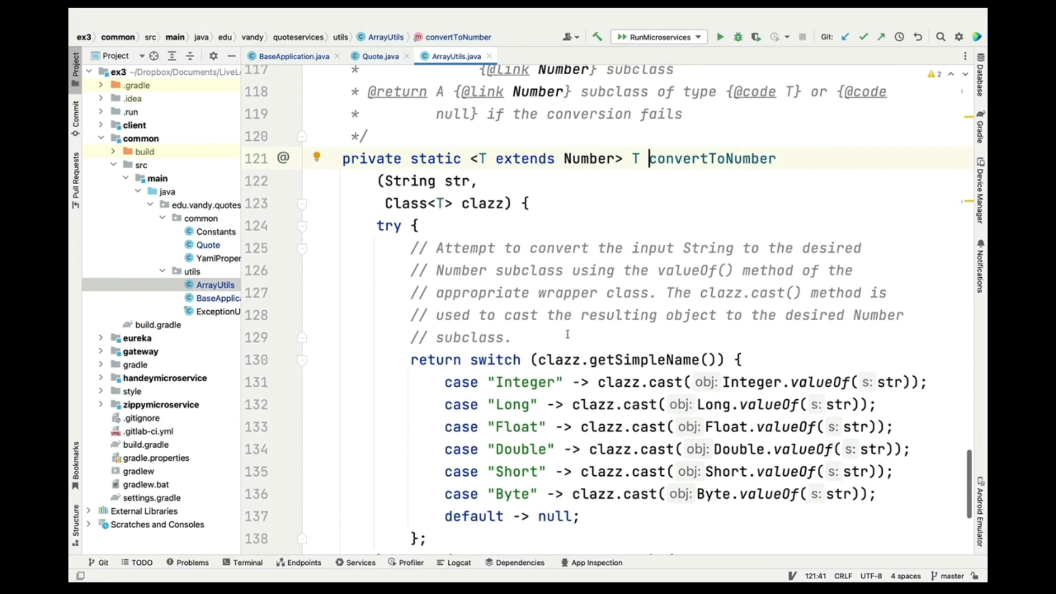
{"action": "double_click", "coordinate": [481, 203]}
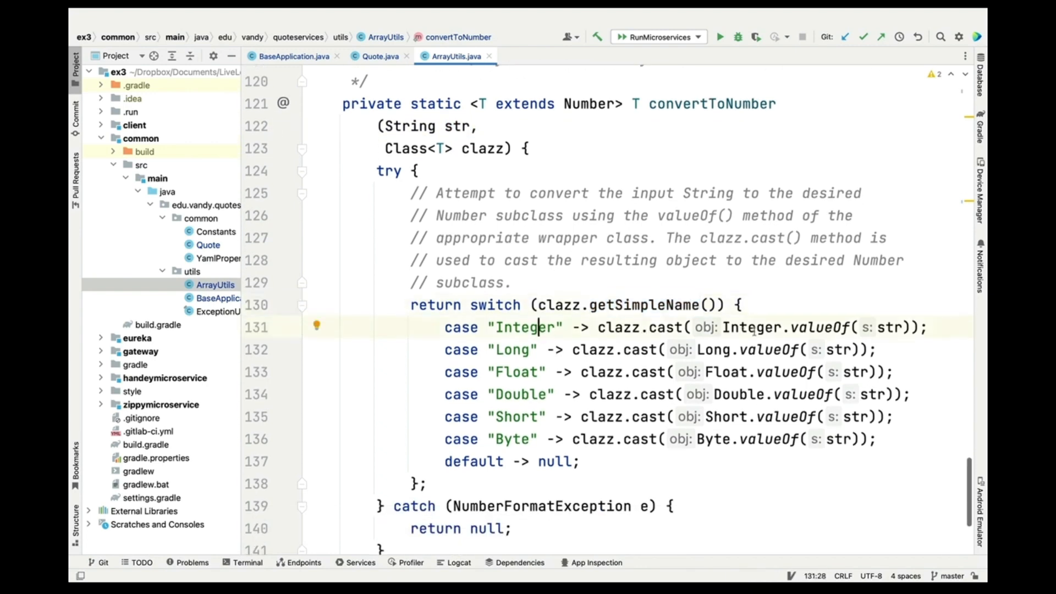
{"action": "left_click", "coordinate": [889, 327]}
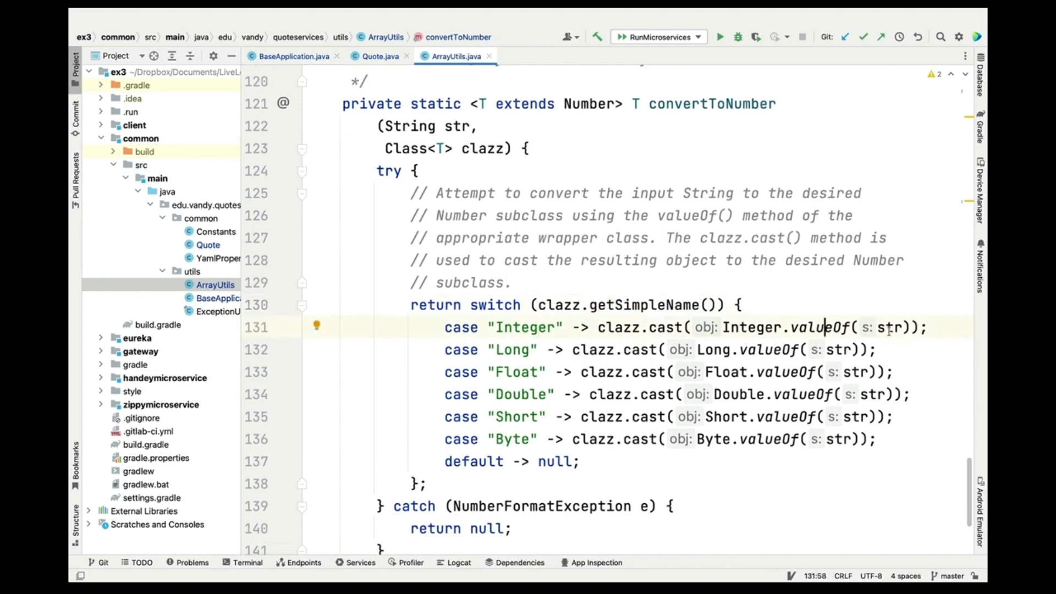
{"action": "left_click", "coordinate": [657, 320]}
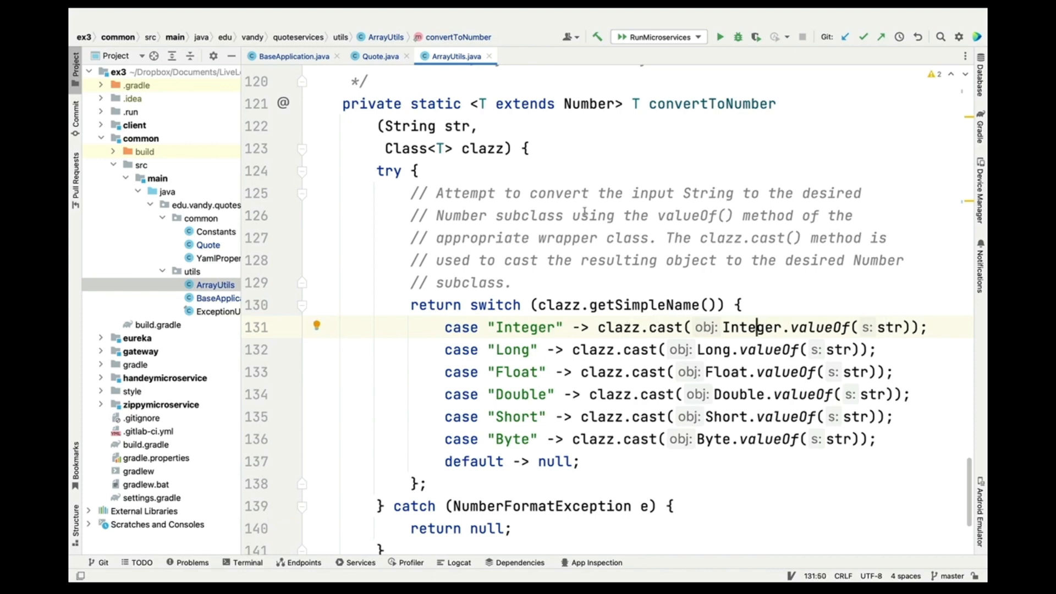
{"action": "double_click", "coordinate": [525, 103]}
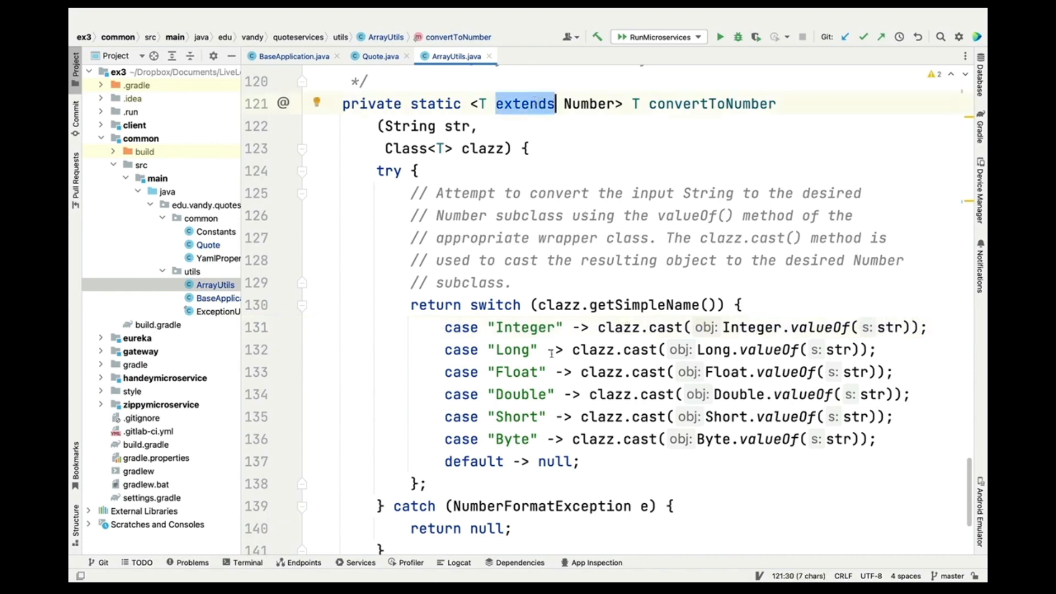
{"action": "left_click", "coordinate": [521, 372]}
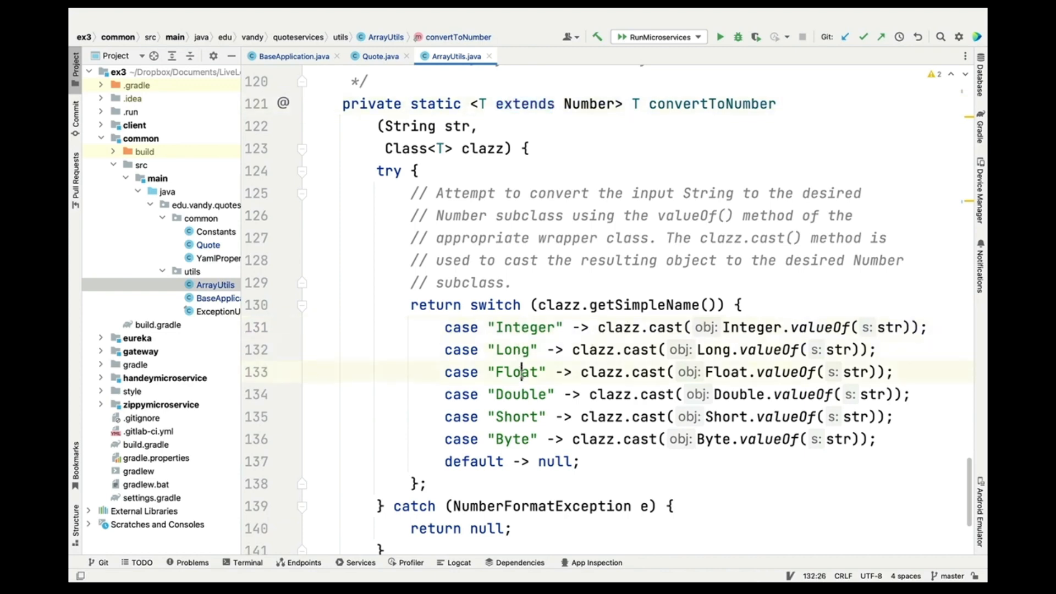
{"action": "left_click", "coordinate": [522, 438]}
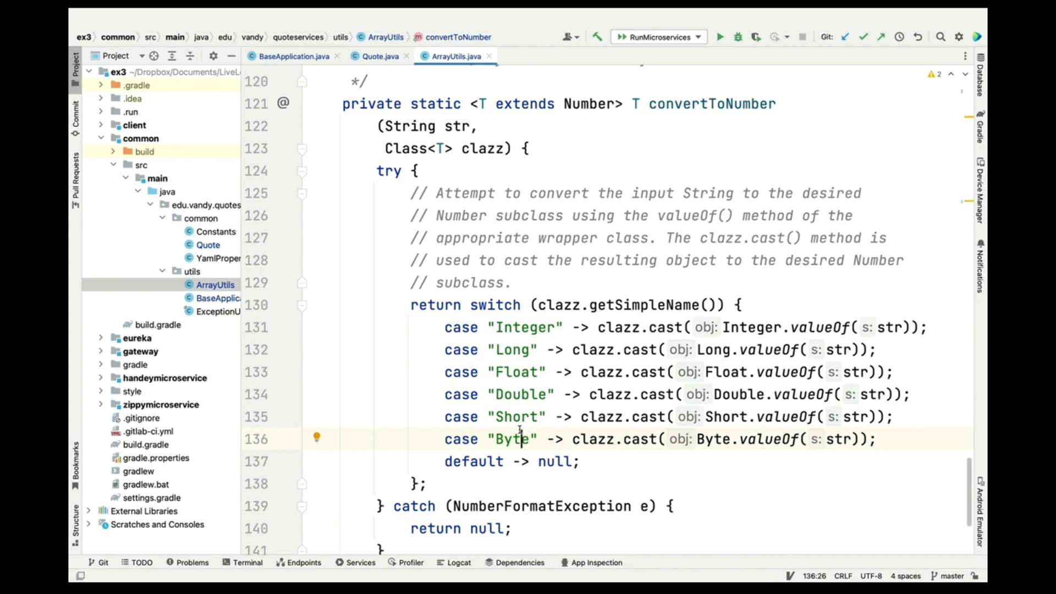
{"action": "scroll", "scroll_direction": "up", "scroll_amount": 3}
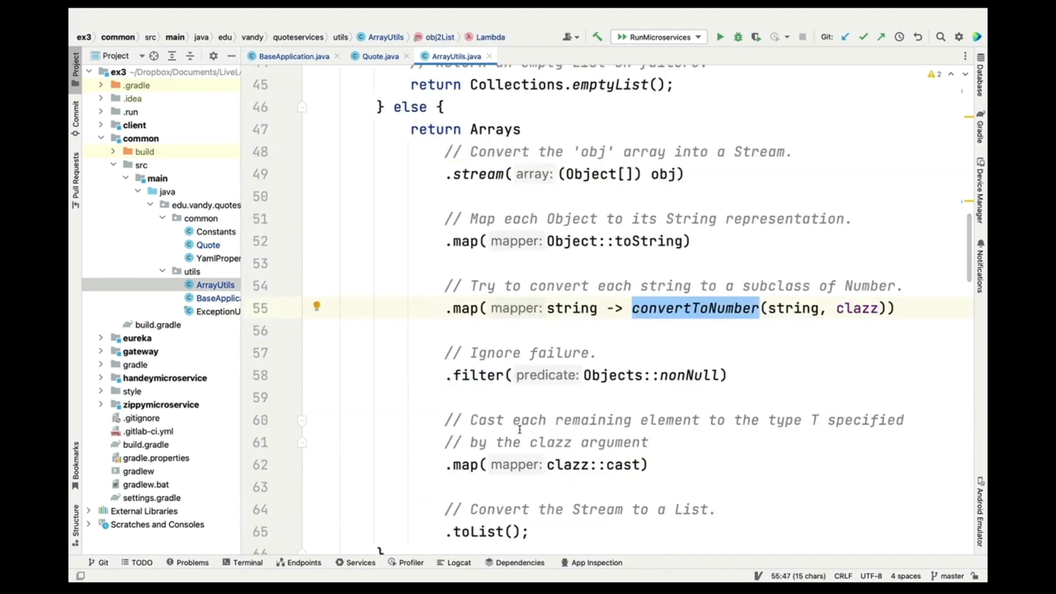
- Back in obj2List, walk through the clazz::cast and toList steps of its pipeline
{"action": "scroll", "scroll_direction": "down", "scroll_amount": 3}
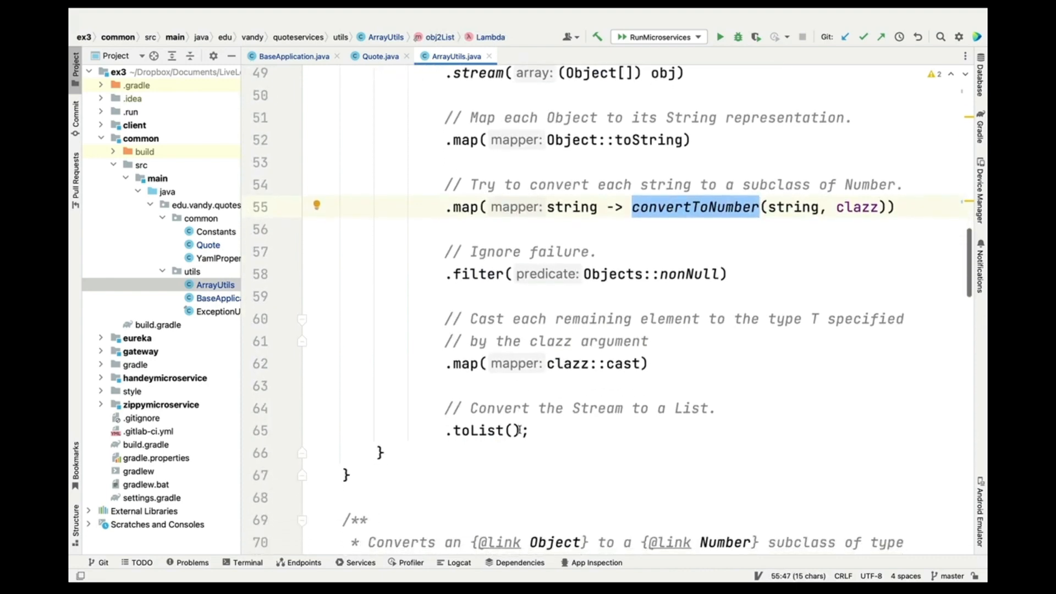
{"action": "left_click", "coordinate": [495, 274]}
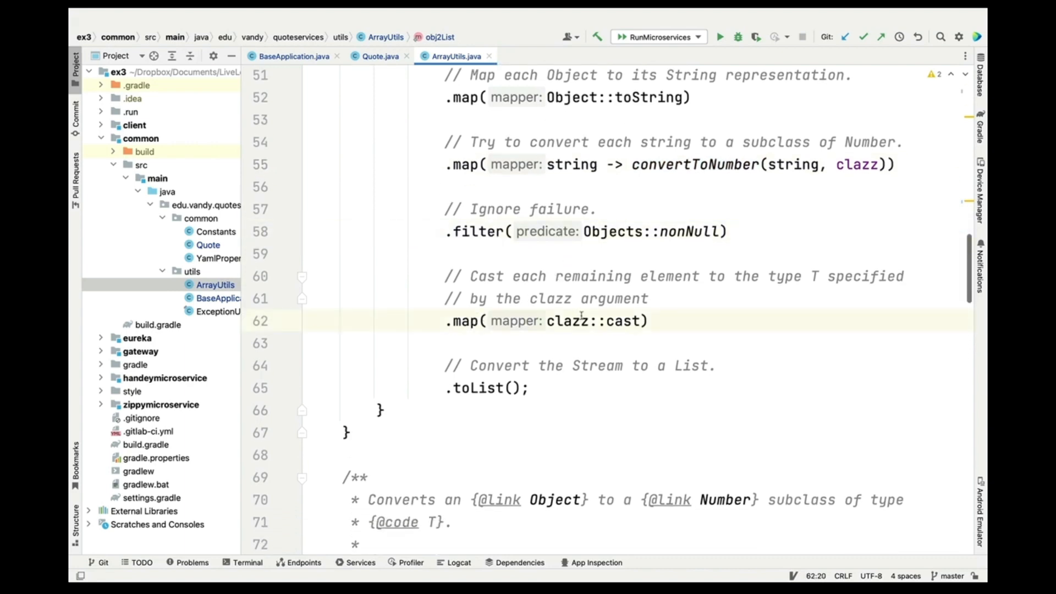
{"action": "scroll", "scroll_direction": "up", "scroll_amount": 3}
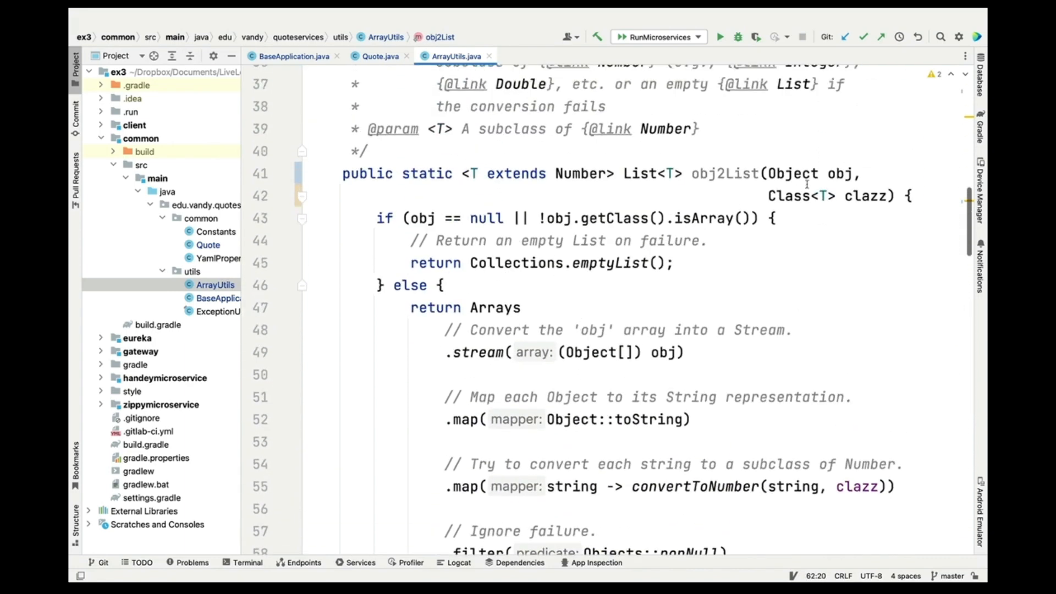
{"action": "scroll", "scroll_direction": "down", "scroll_amount": 3}
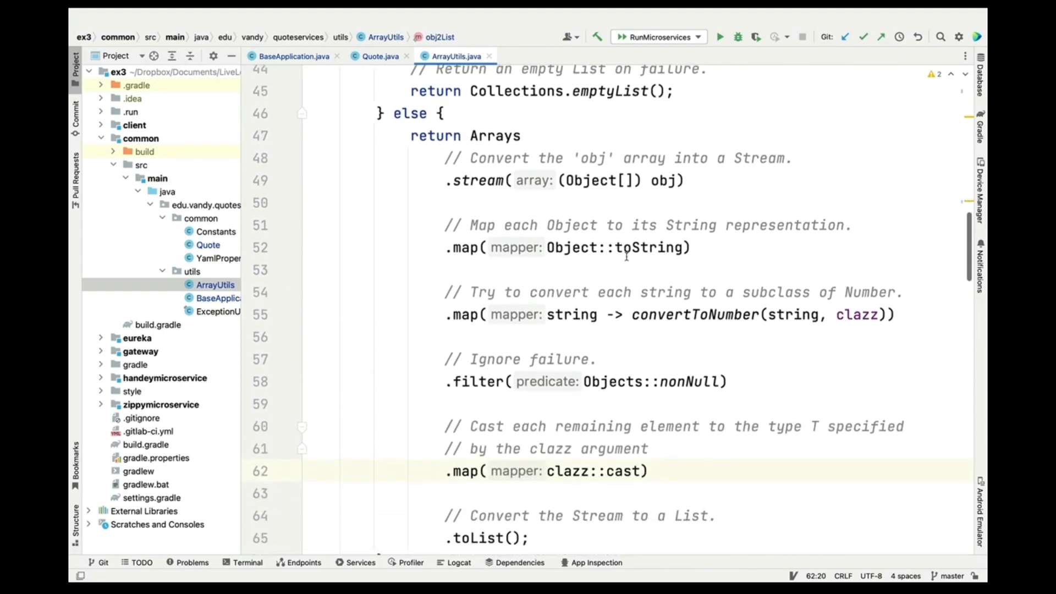
{"action": "scroll", "scroll_direction": "down", "scroll_amount": 3}
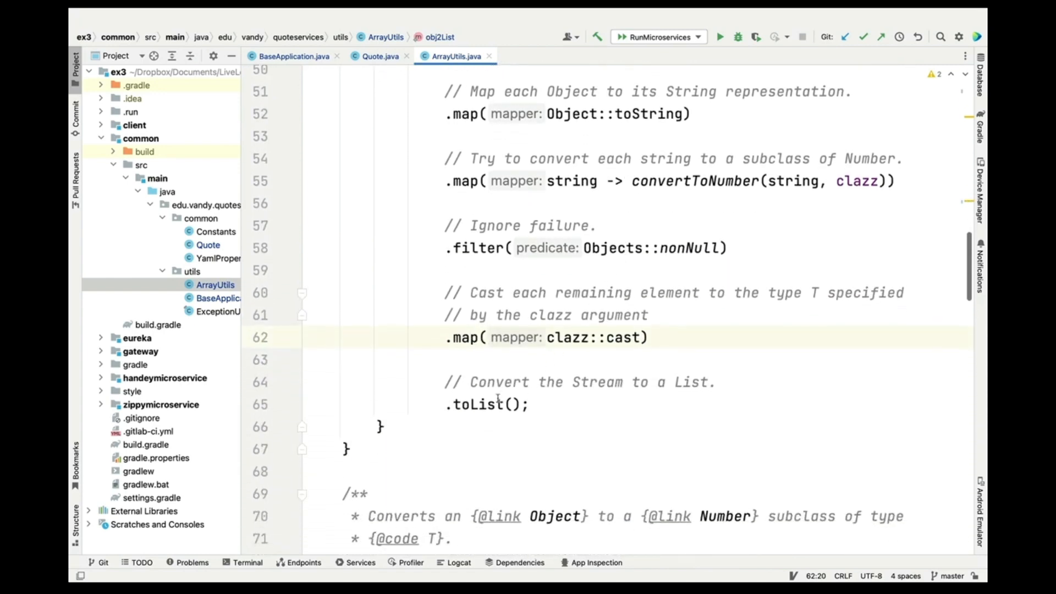
{"action": "double_click", "coordinate": [478, 404]}
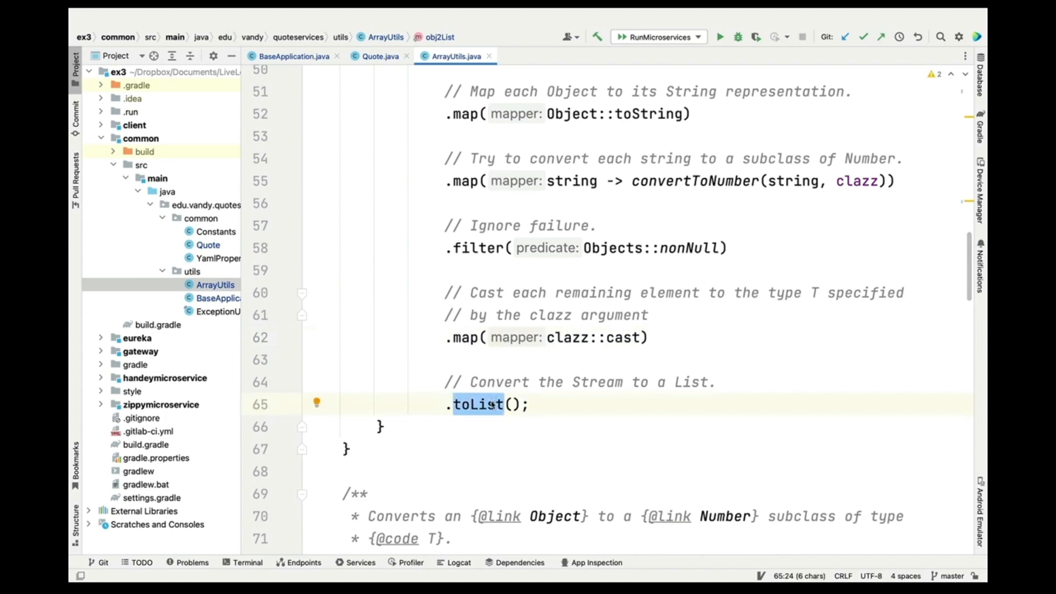
{"action": "scroll", "scroll_direction": "up", "scroll_amount": 3}
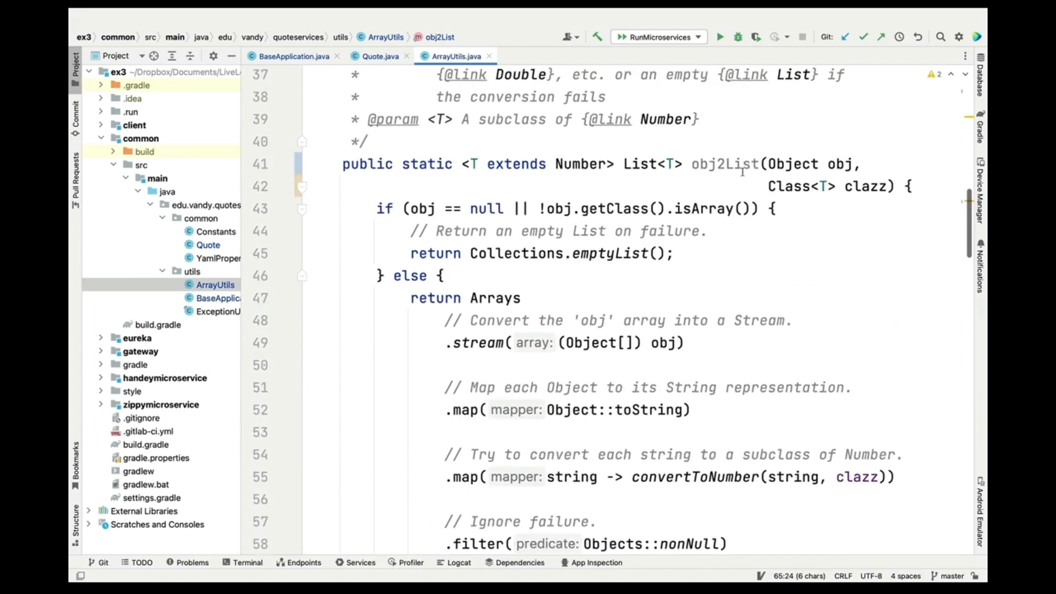
{"action": "double_click", "coordinate": [723, 164]}
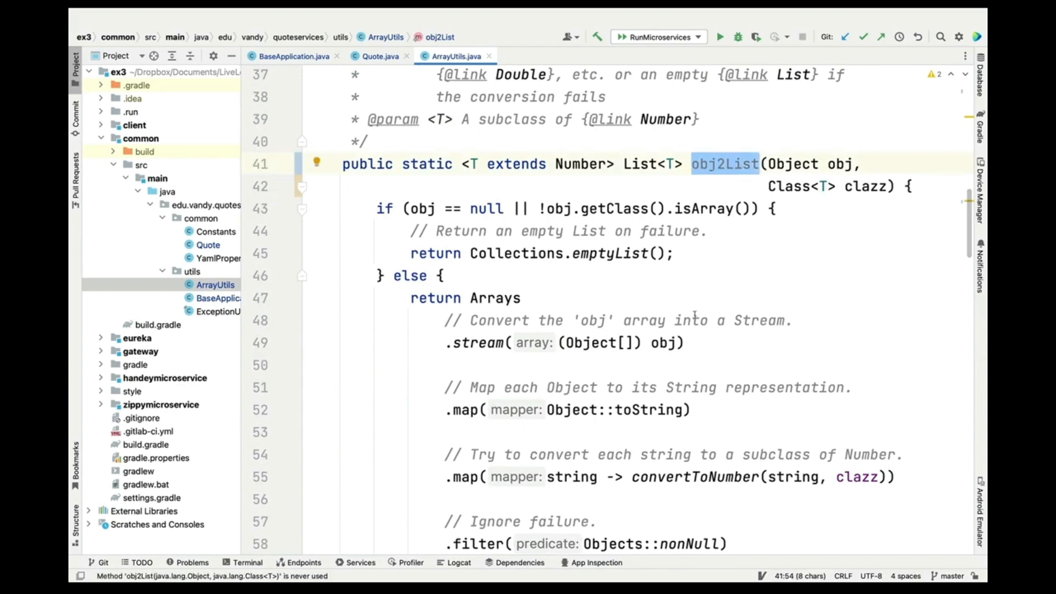
{"action": "scroll", "scroll_direction": "down", "scroll_amount": 3}
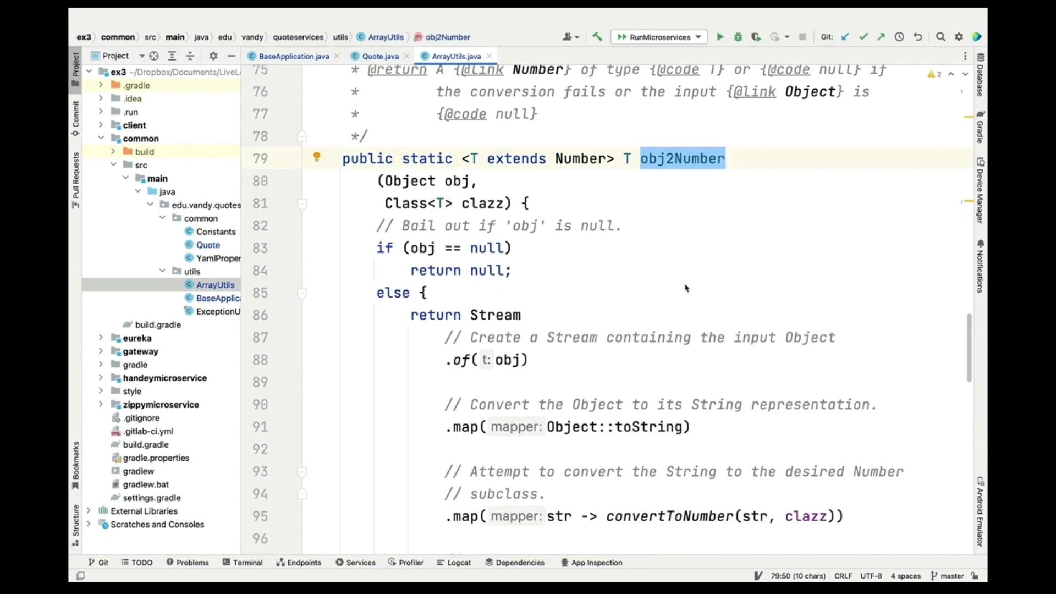
{"action": "mouse_move", "coordinate": [494, 202]}
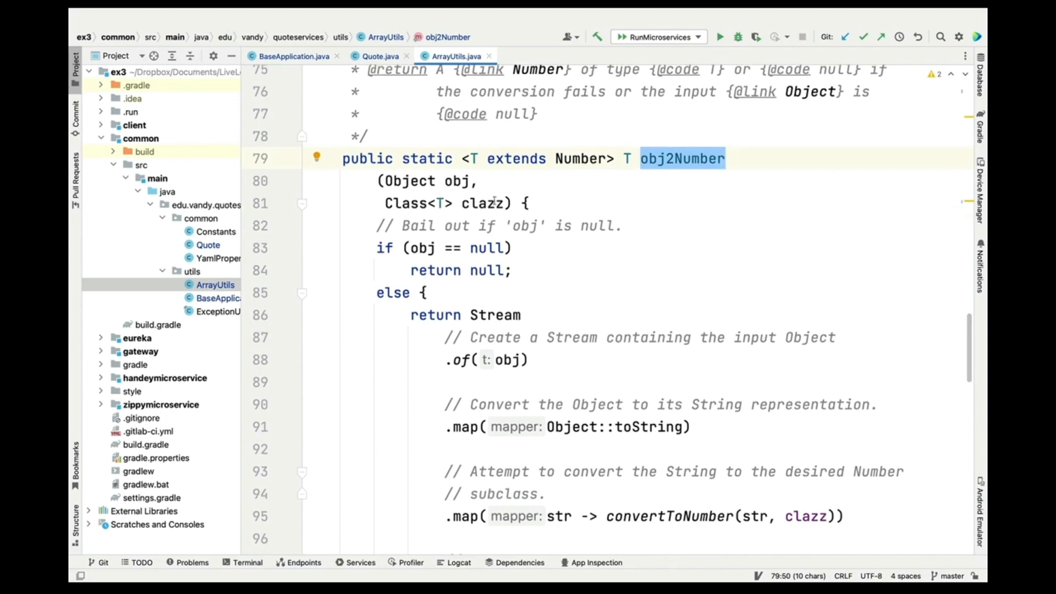
{"action": "left_click", "coordinate": [487, 248]}
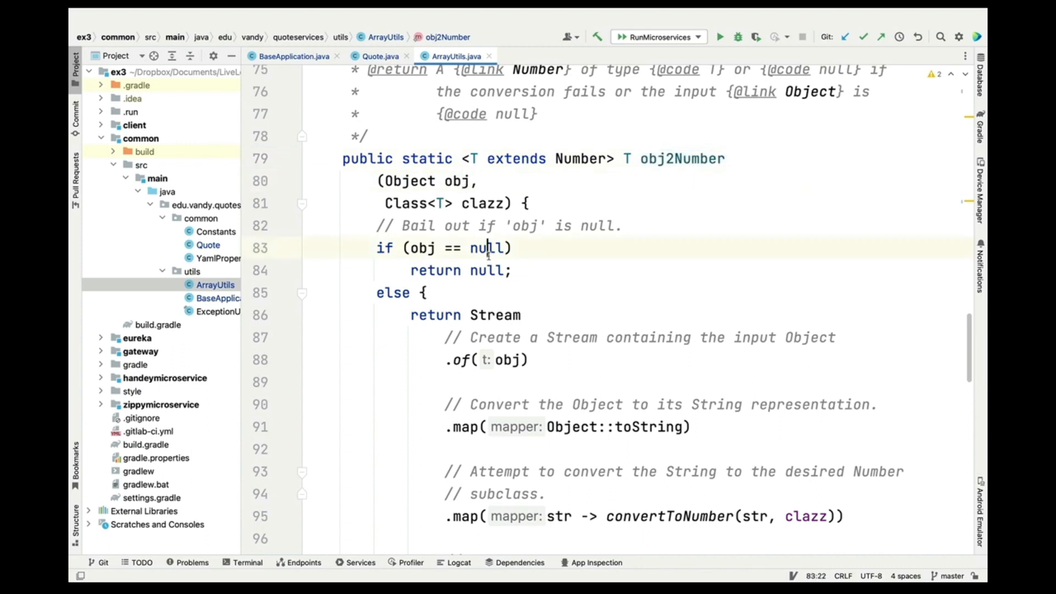
{"action": "scroll", "scroll_direction": "down", "scroll_amount": 3}
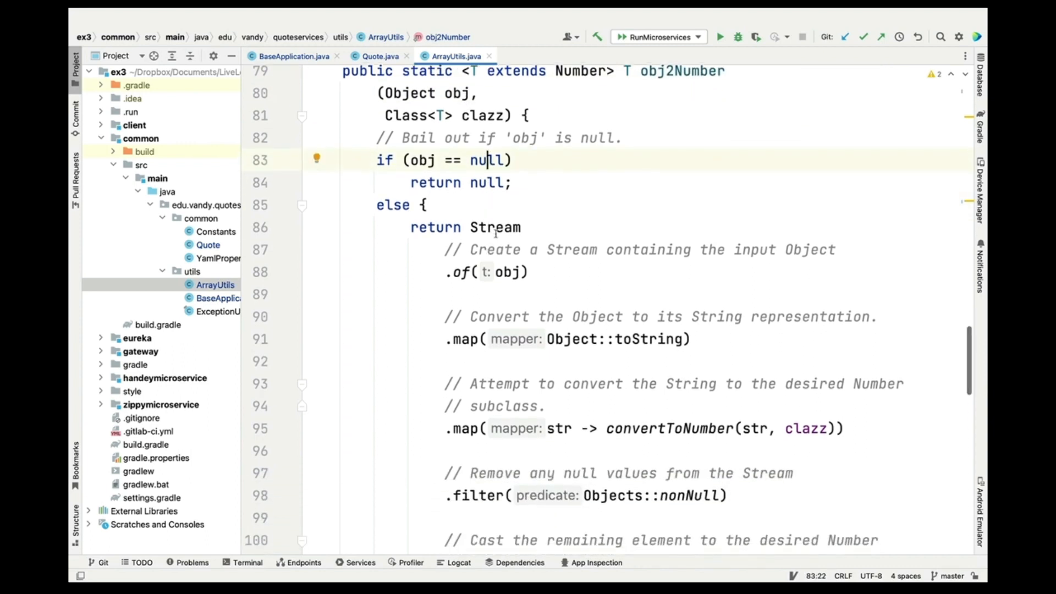
{"action": "left_click", "coordinate": [511, 272]}
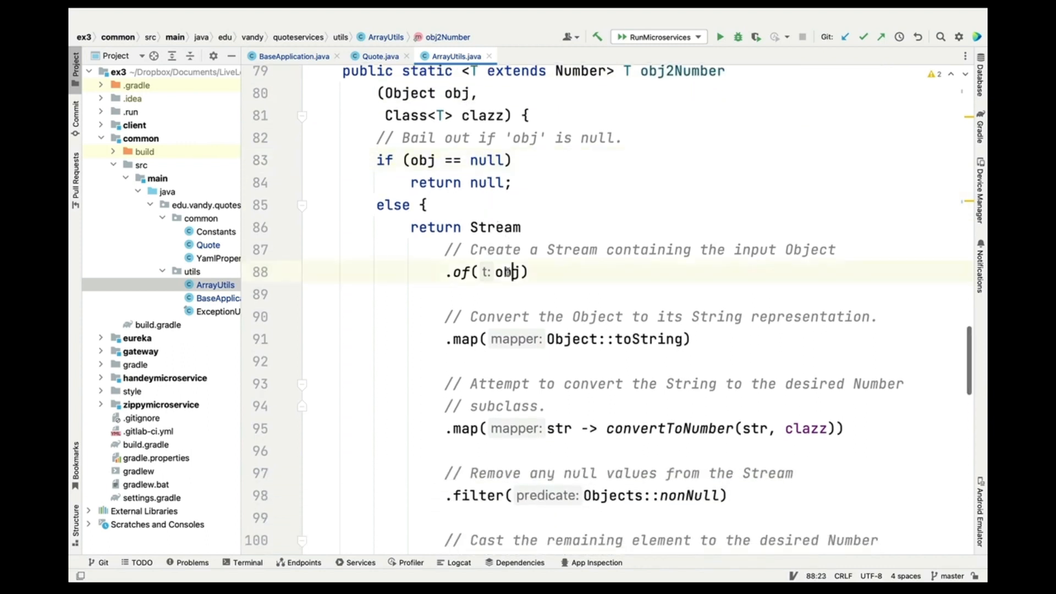
{"action": "scroll", "scroll_direction": "down", "scroll_amount": 3}
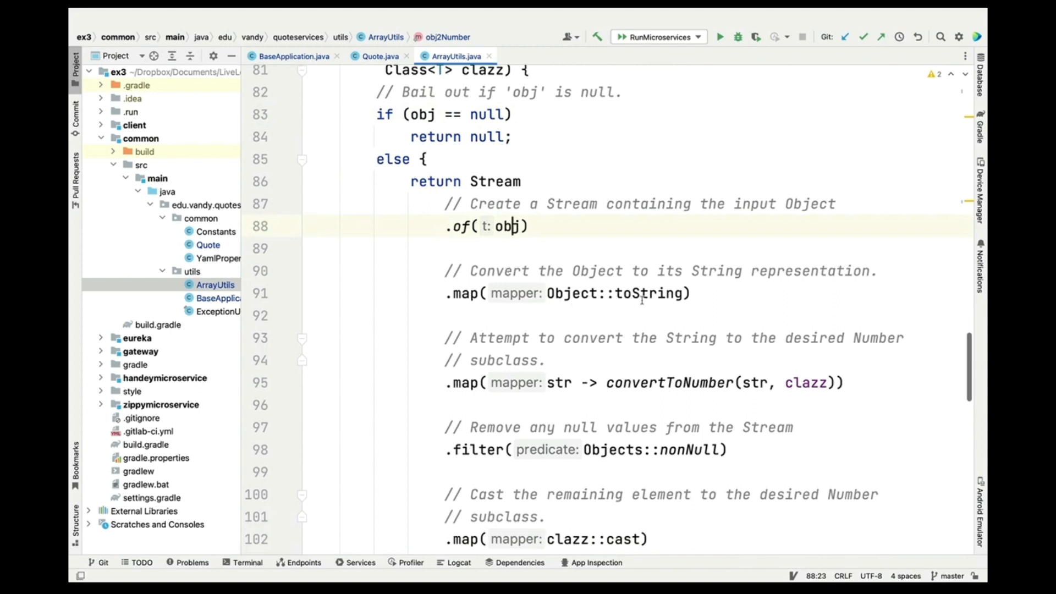
{"action": "double_click", "coordinate": [649, 202]}
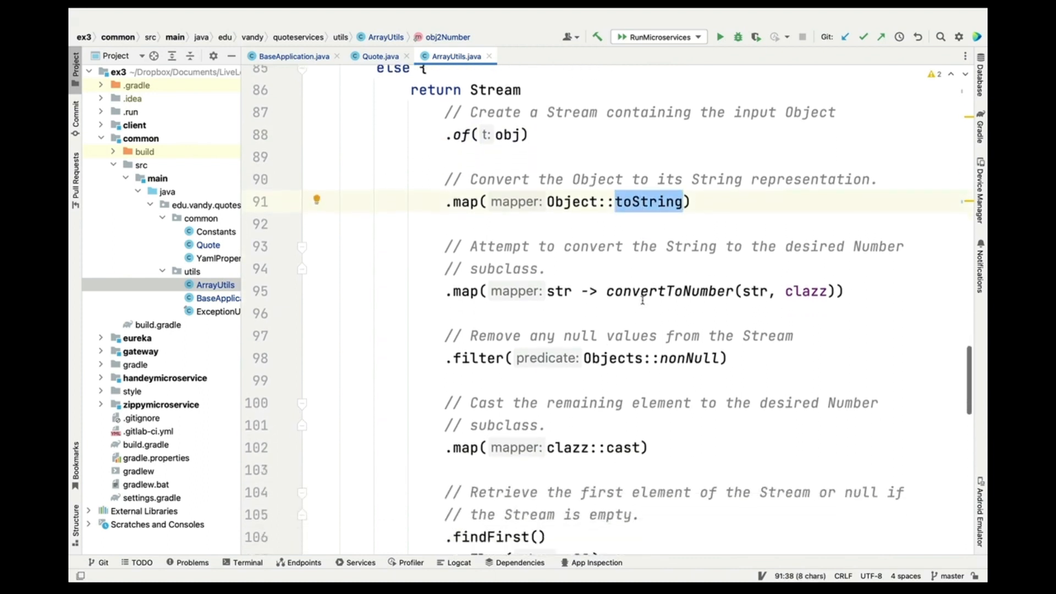
{"action": "double_click", "coordinate": [669, 290]}
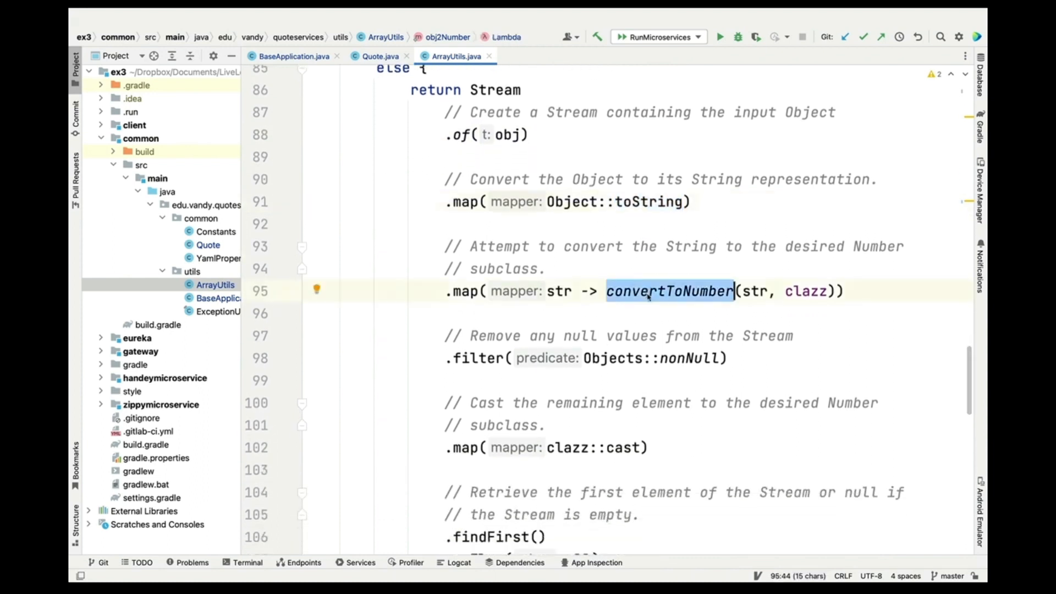
{"action": "left_click", "coordinate": [669, 291]}
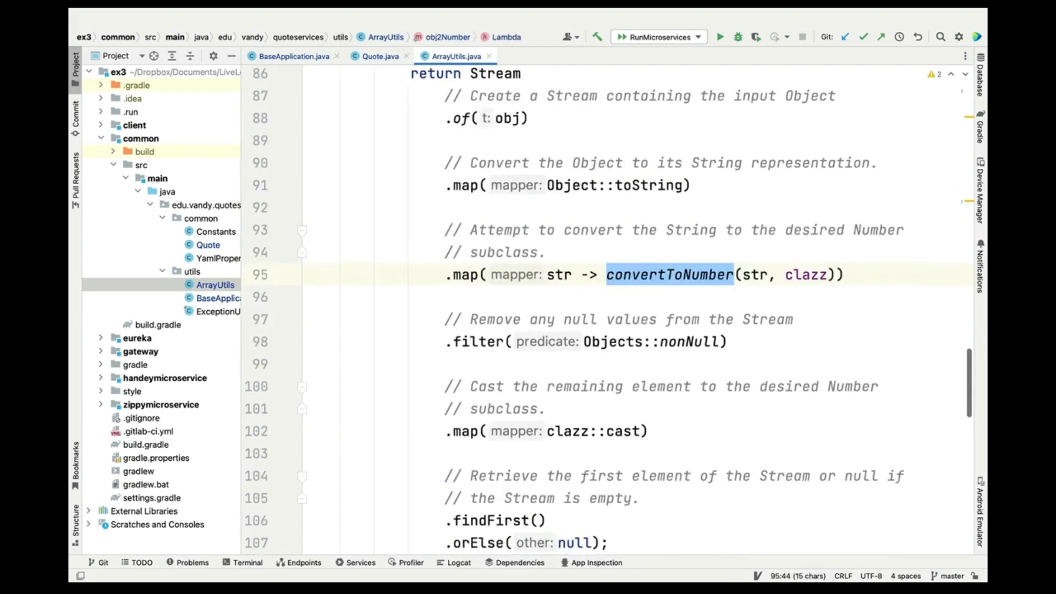
{"action": "scroll", "scroll_direction": "down", "scroll_amount": 3}
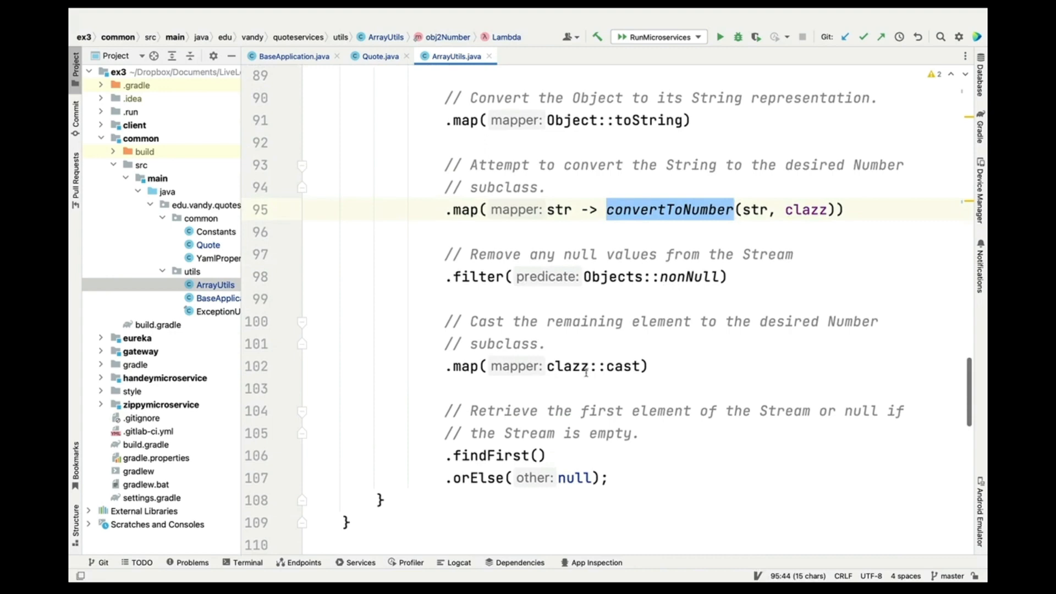
{"action": "double_click", "coordinate": [568, 365]}
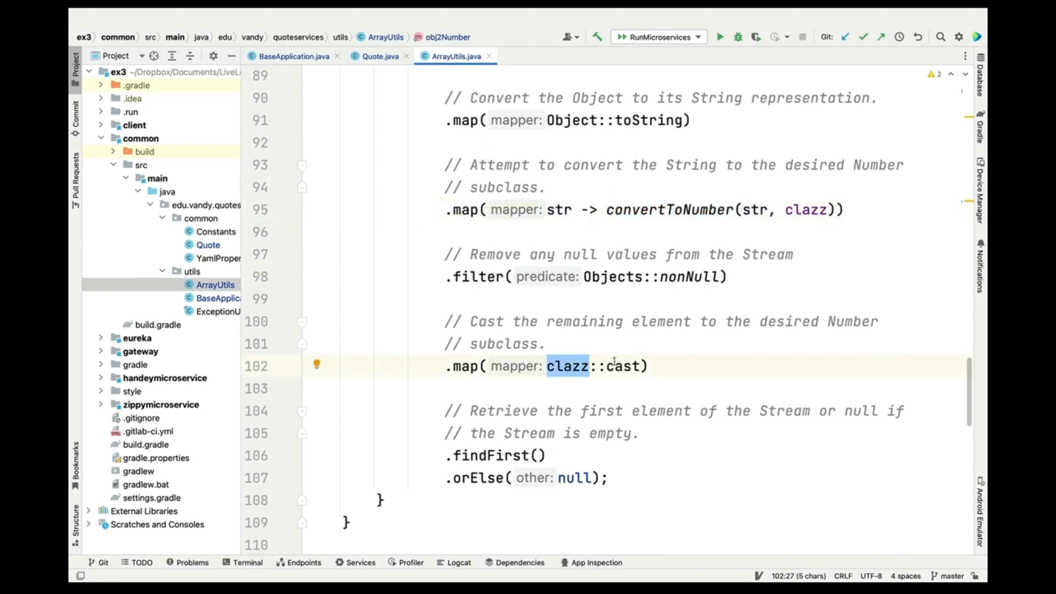
{"action": "mouse_move", "coordinate": [606, 374]}
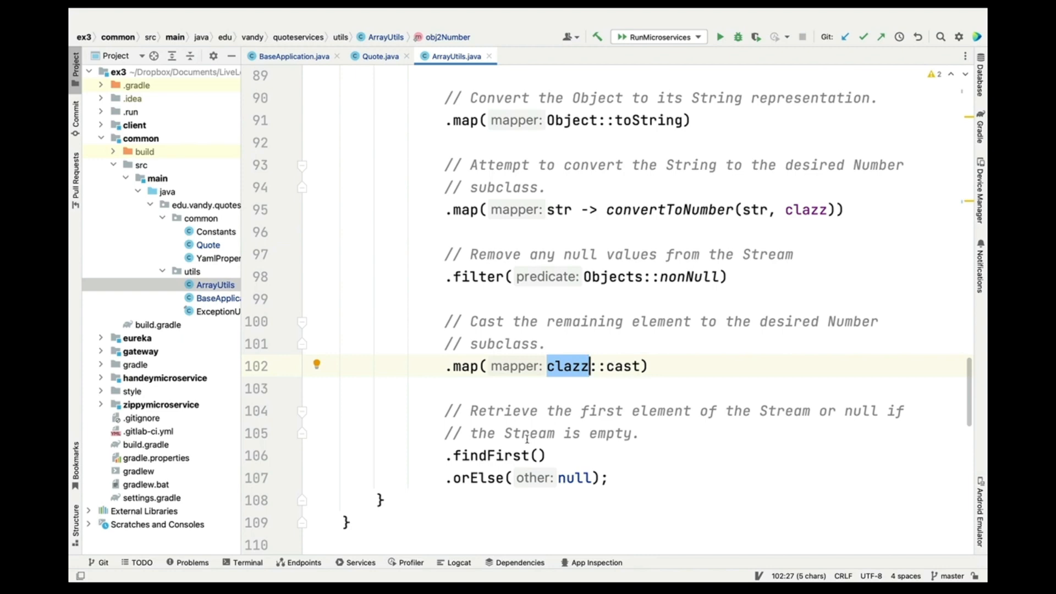
{"action": "scroll", "scroll_direction": "up", "scroll_amount": 3}
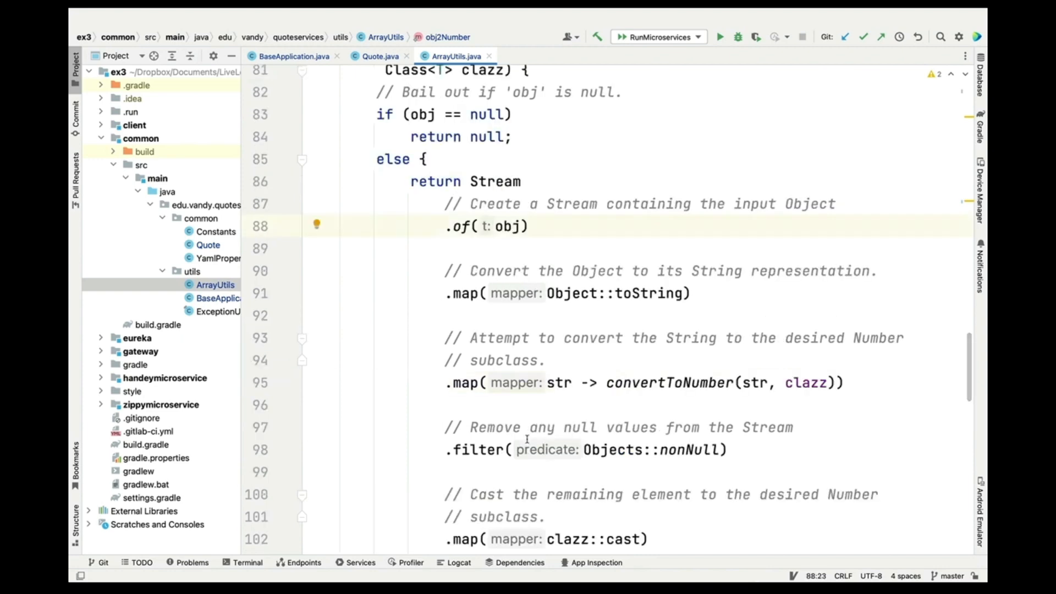
{"action": "scroll", "scroll_direction": "up", "scroll_amount": 3}
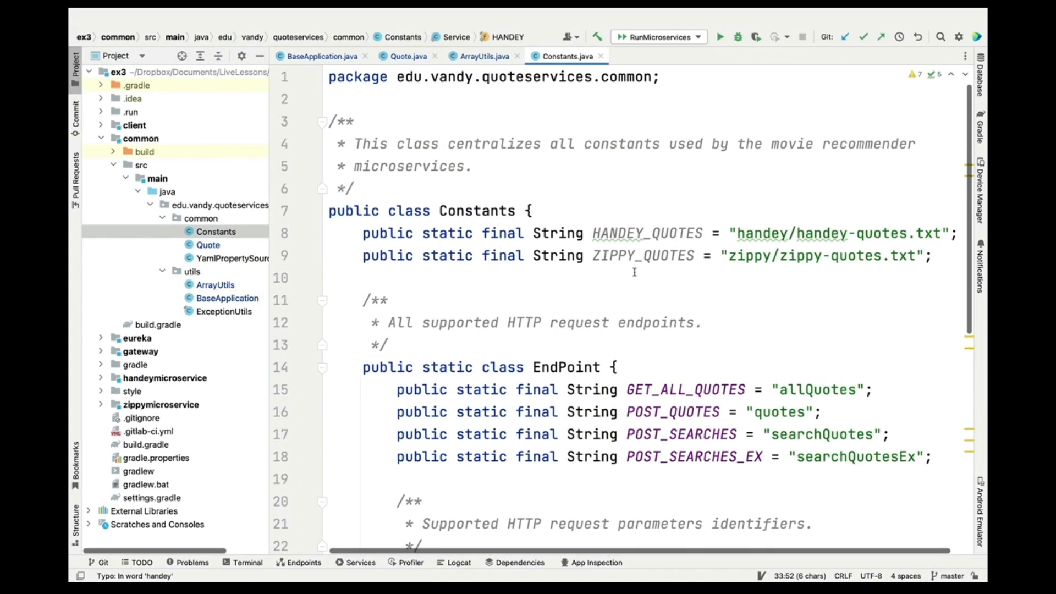
- Review the GET_ALL_QUOTES constant and its allQuotes value, then open YamlPropertySourceFactory
{"action": "scroll", "scroll_direction": "down", "scroll_amount": 3}
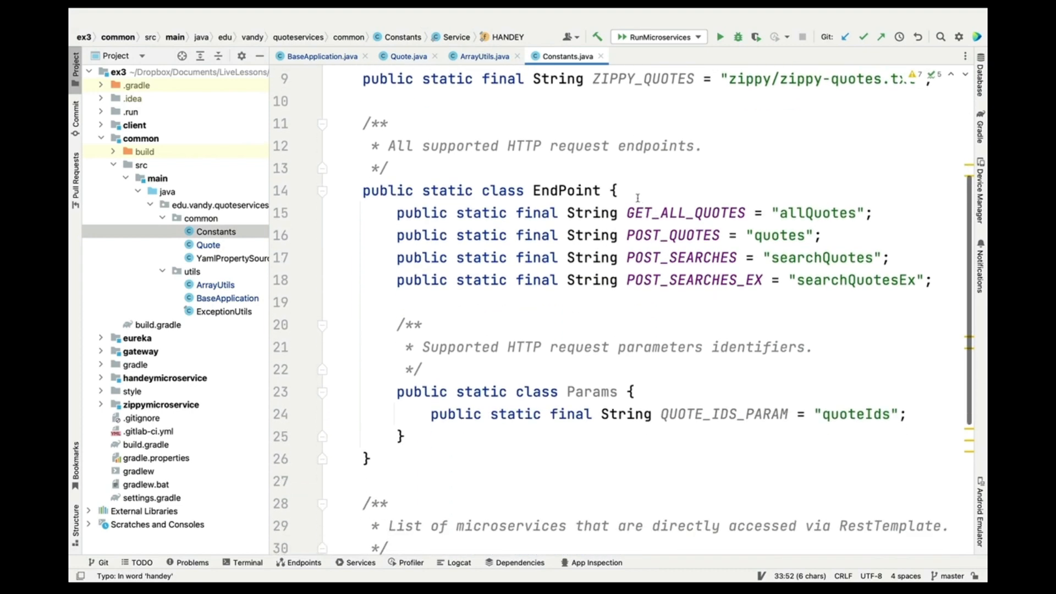
{"action": "mouse_move", "coordinate": [630, 209]}
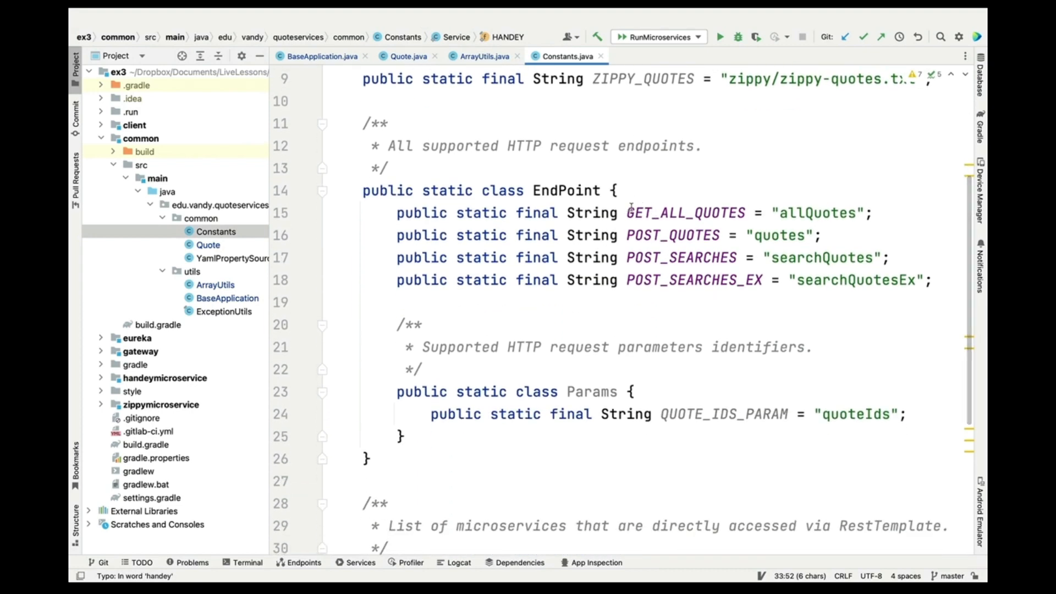
{"action": "left_click", "coordinate": [628, 213]}
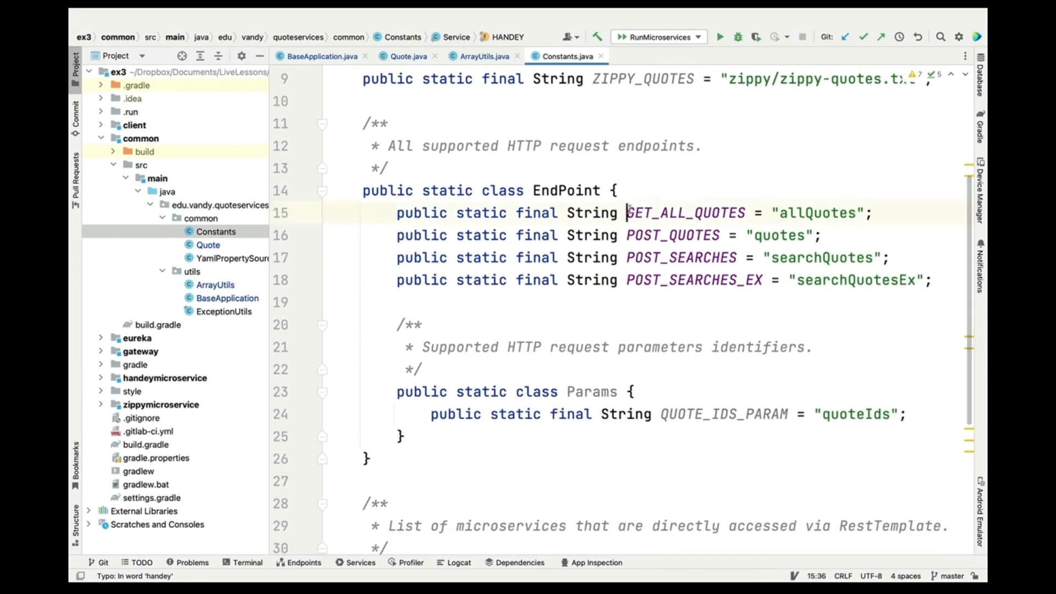
{"action": "double_click", "coordinate": [686, 213]}
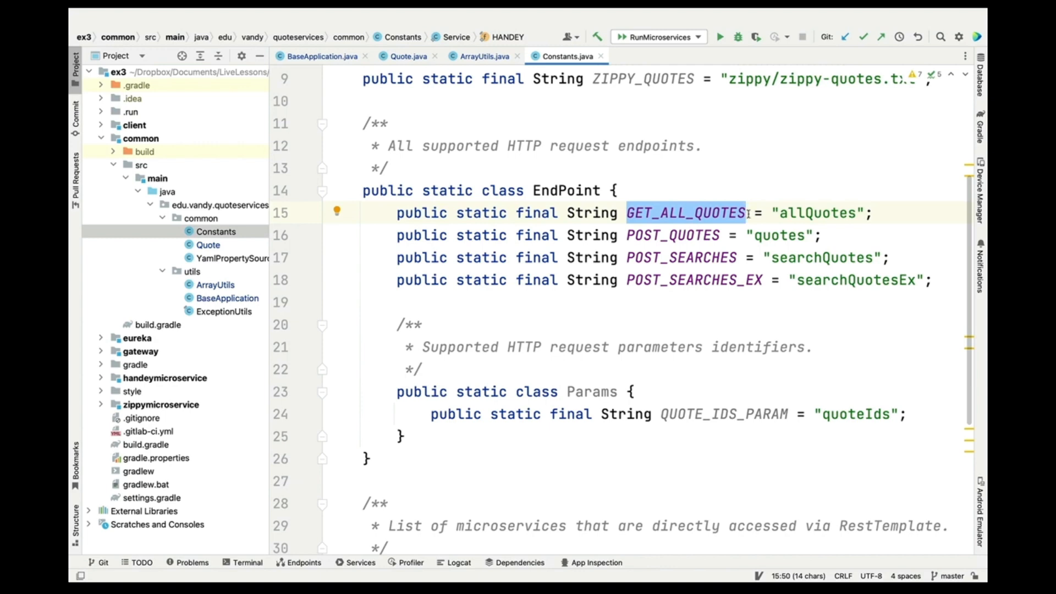
{"action": "double_click", "coordinate": [817, 213]}
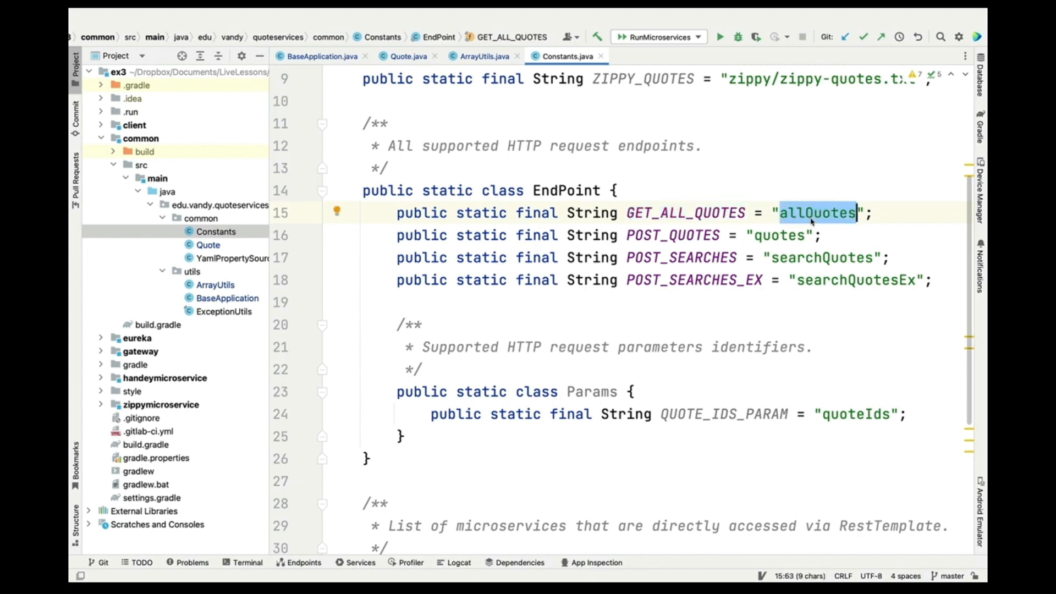
{"action": "scroll", "scroll_direction": "down", "scroll_amount": 3}
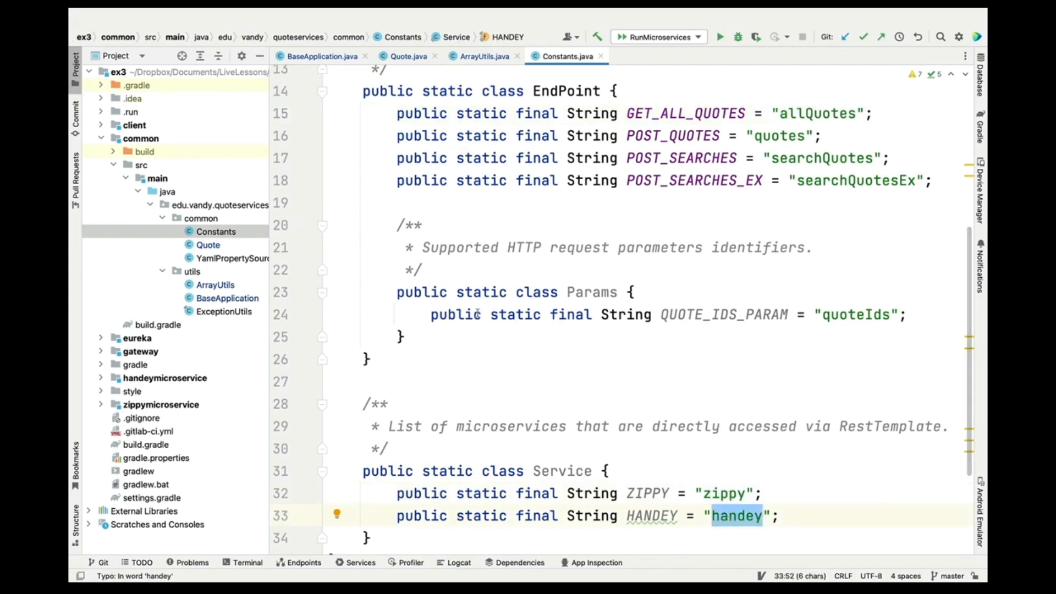
{"action": "left_click", "coordinate": [232, 258]}
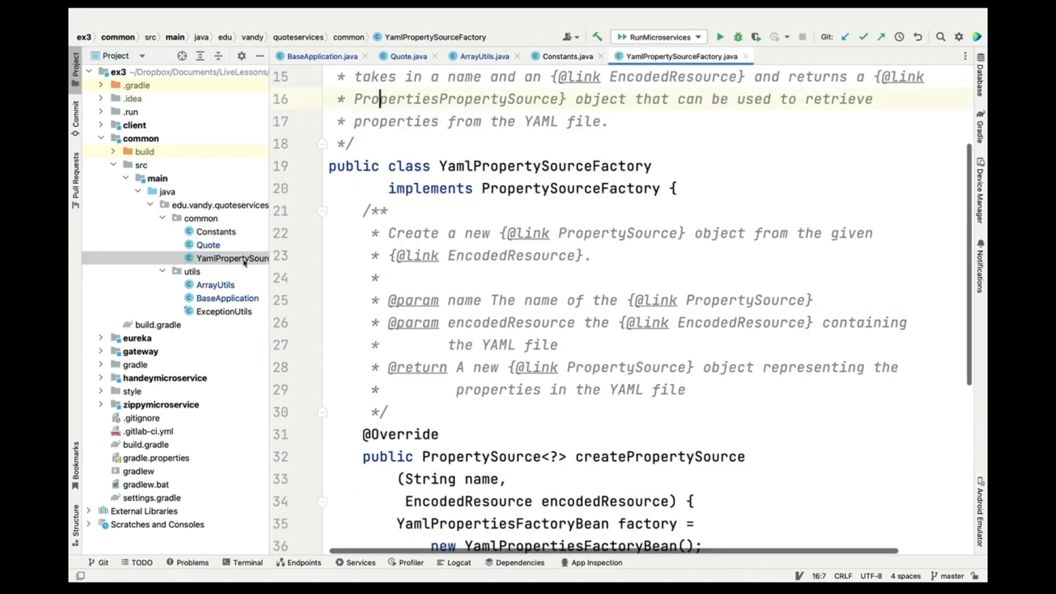
- Fix 'implementats' to 'implements' in the class comment, then expand the handeymicroservice module
{"action": "scroll", "scroll_direction": "up", "scroll_amount": 3}
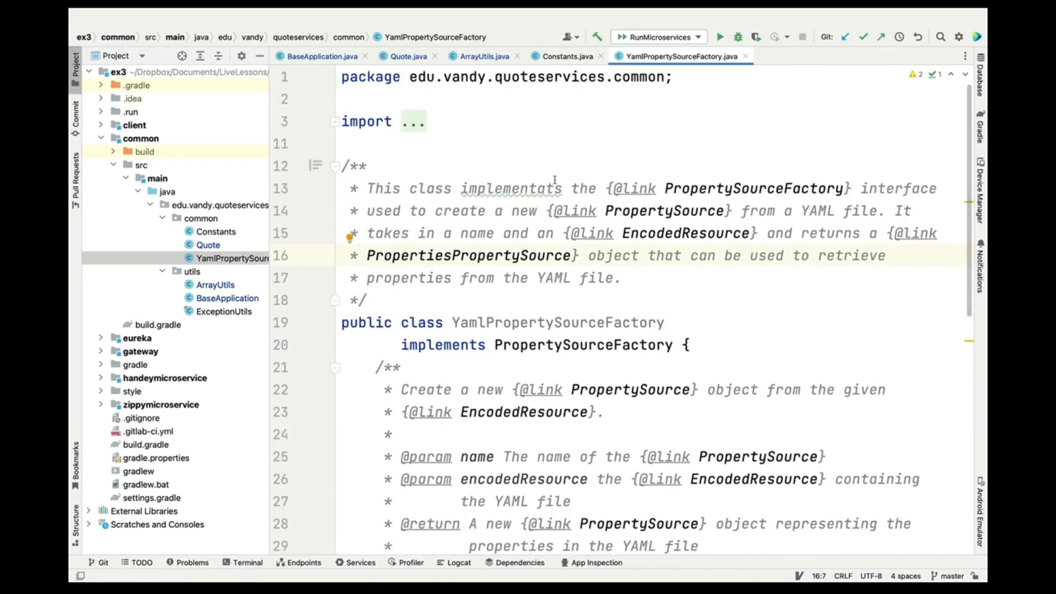
{"action": "left_click", "coordinate": [512, 188]}
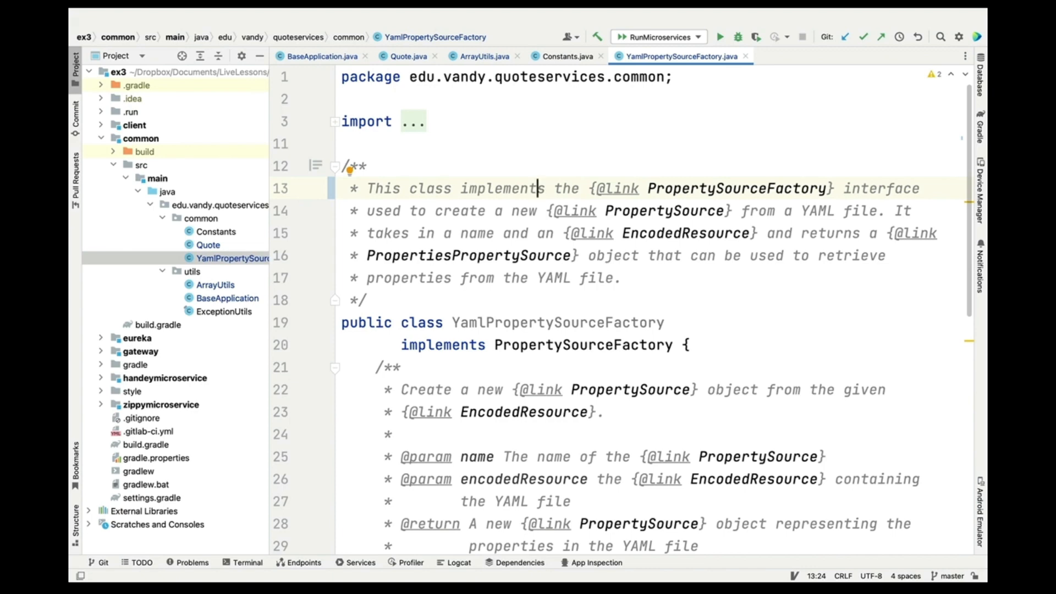
{"action": "scroll", "scroll_direction": "down", "scroll_amount": 3}
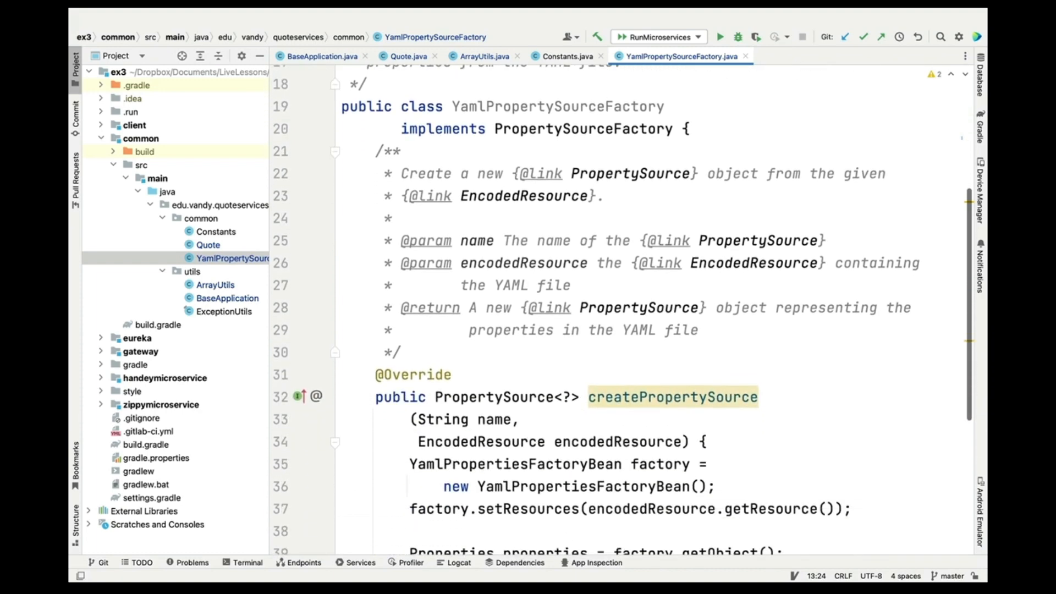
{"action": "scroll", "scroll_direction": "down", "scroll_amount": 3}
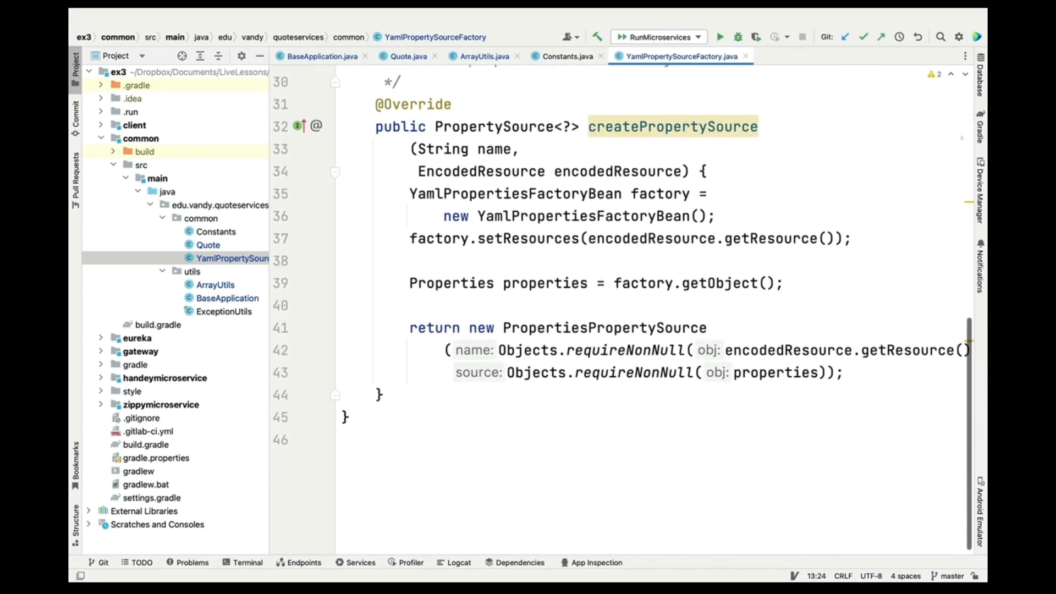
{"action": "scroll", "scroll_direction": "up", "scroll_amount": 3}
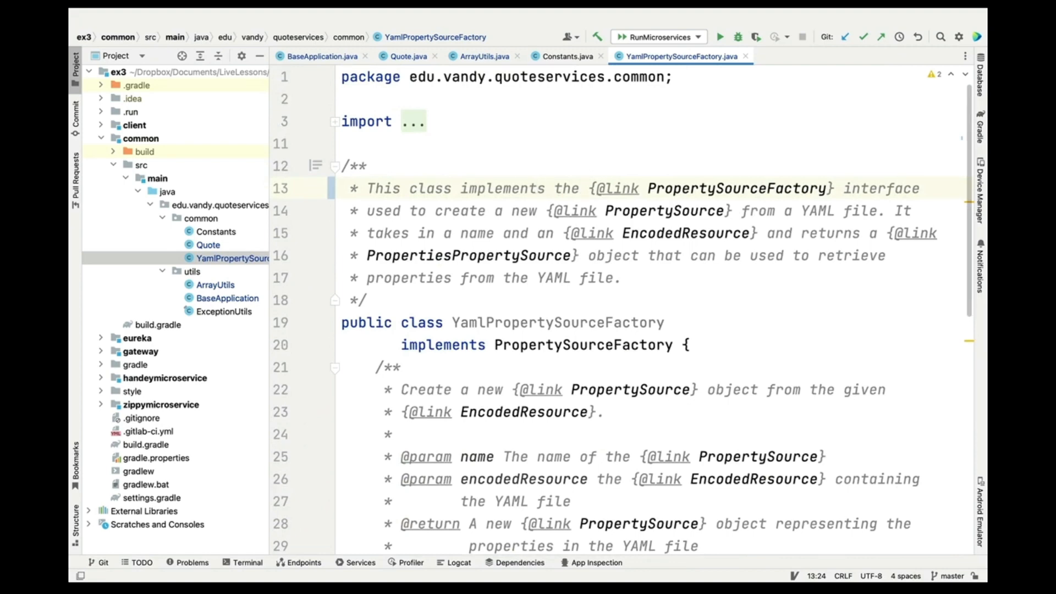
{"action": "mouse_move", "coordinate": [73, 290]}
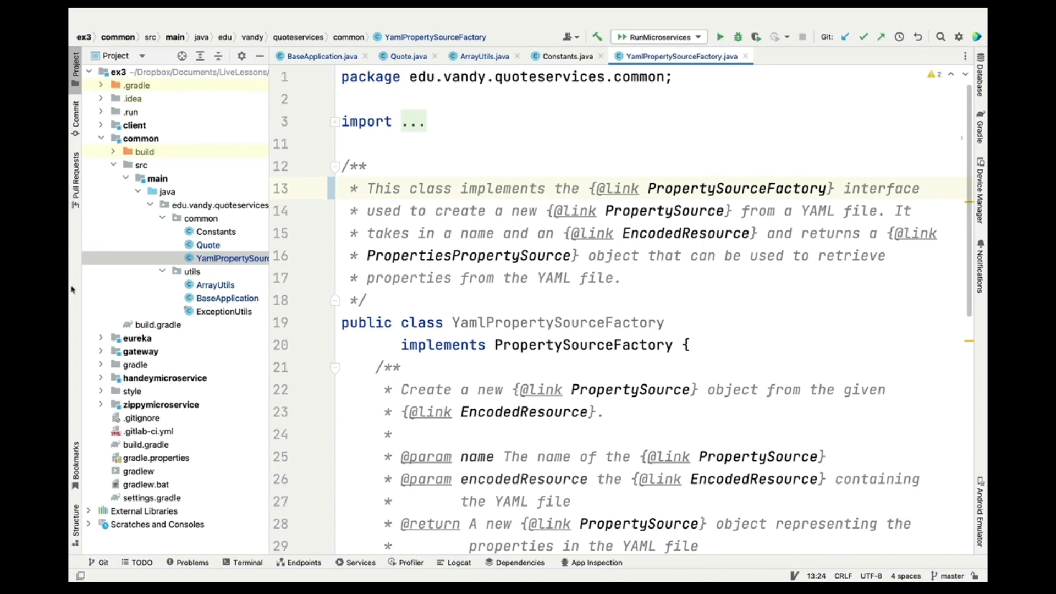
{"action": "left_click", "coordinate": [102, 378]}
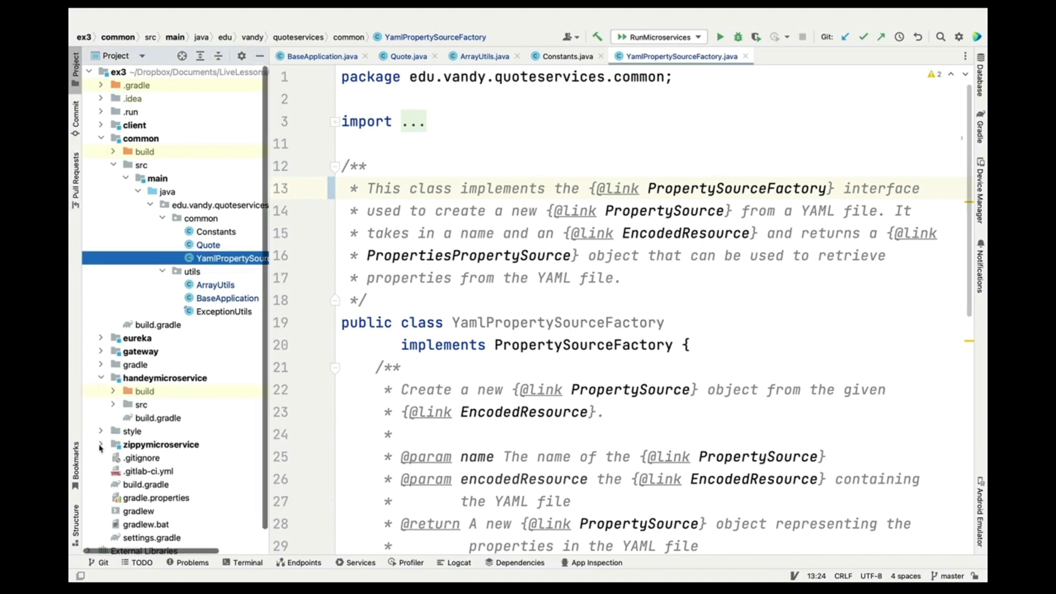